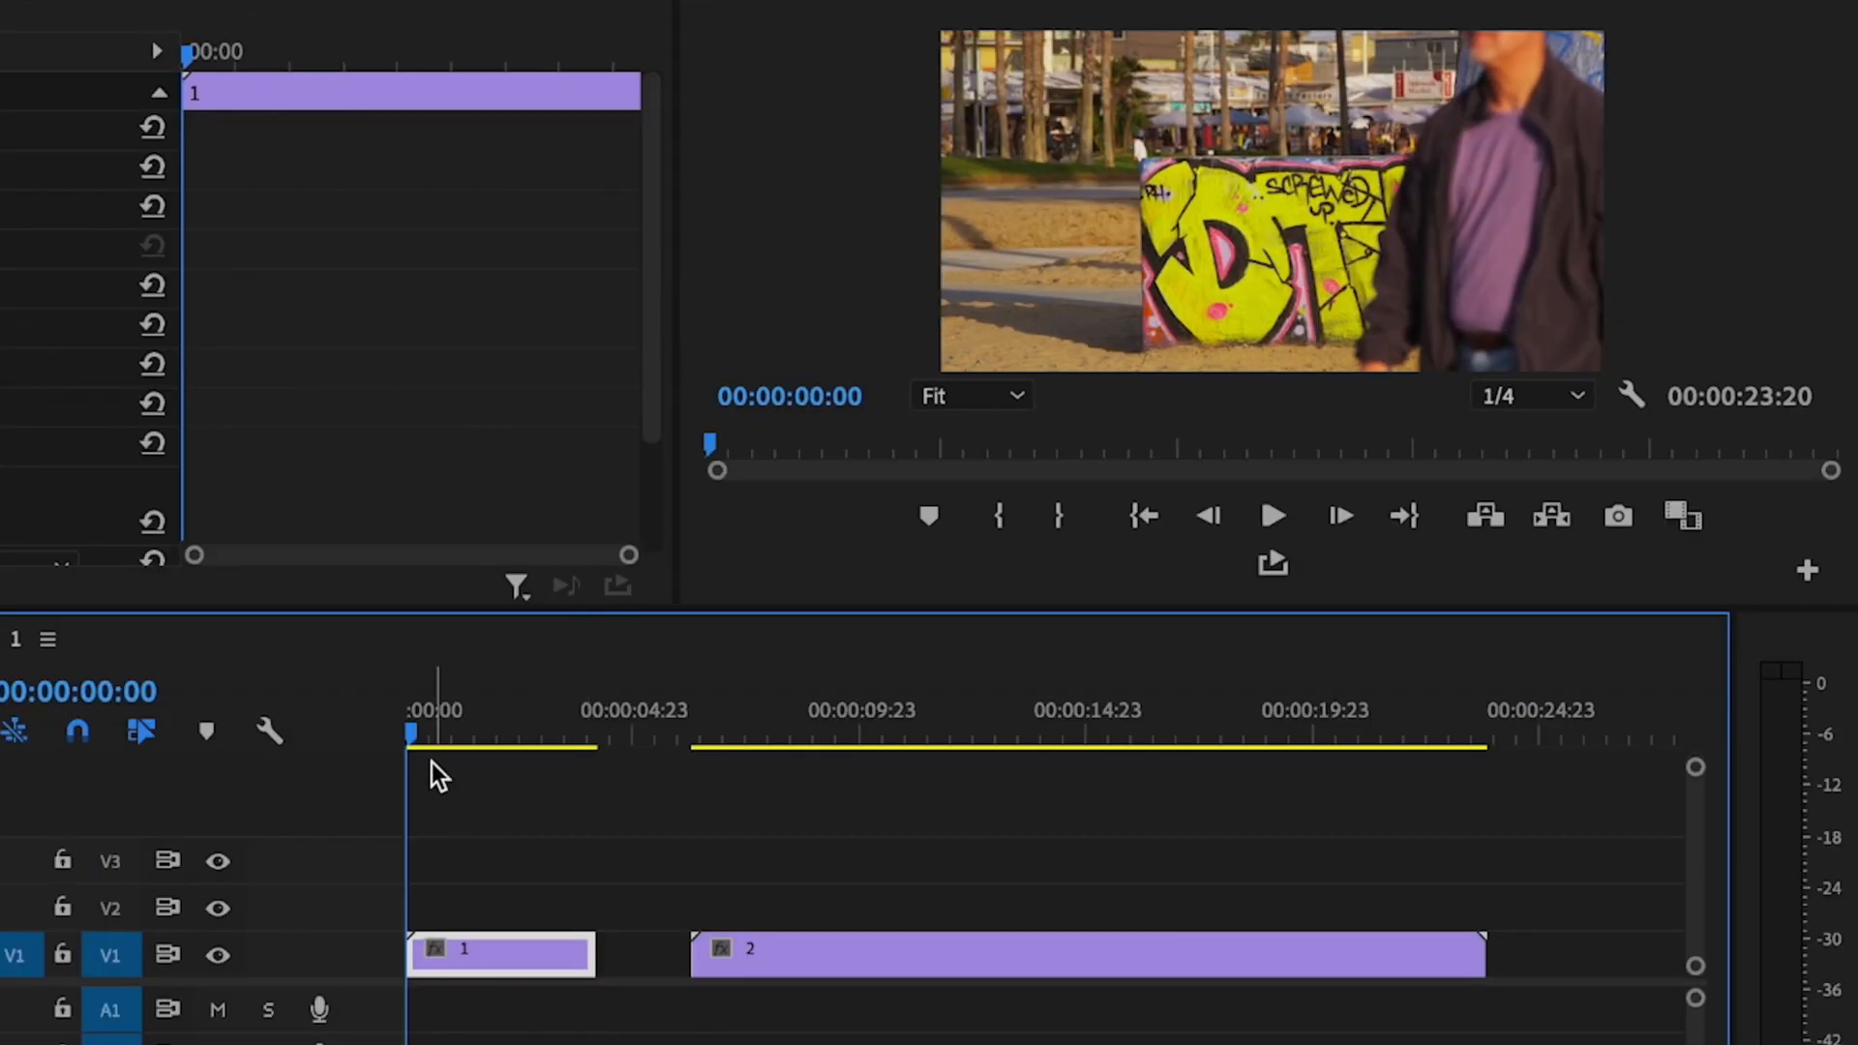
- Select the first clip to show its Motion and Opacity settings and move the playhead into it
click(547, 732)
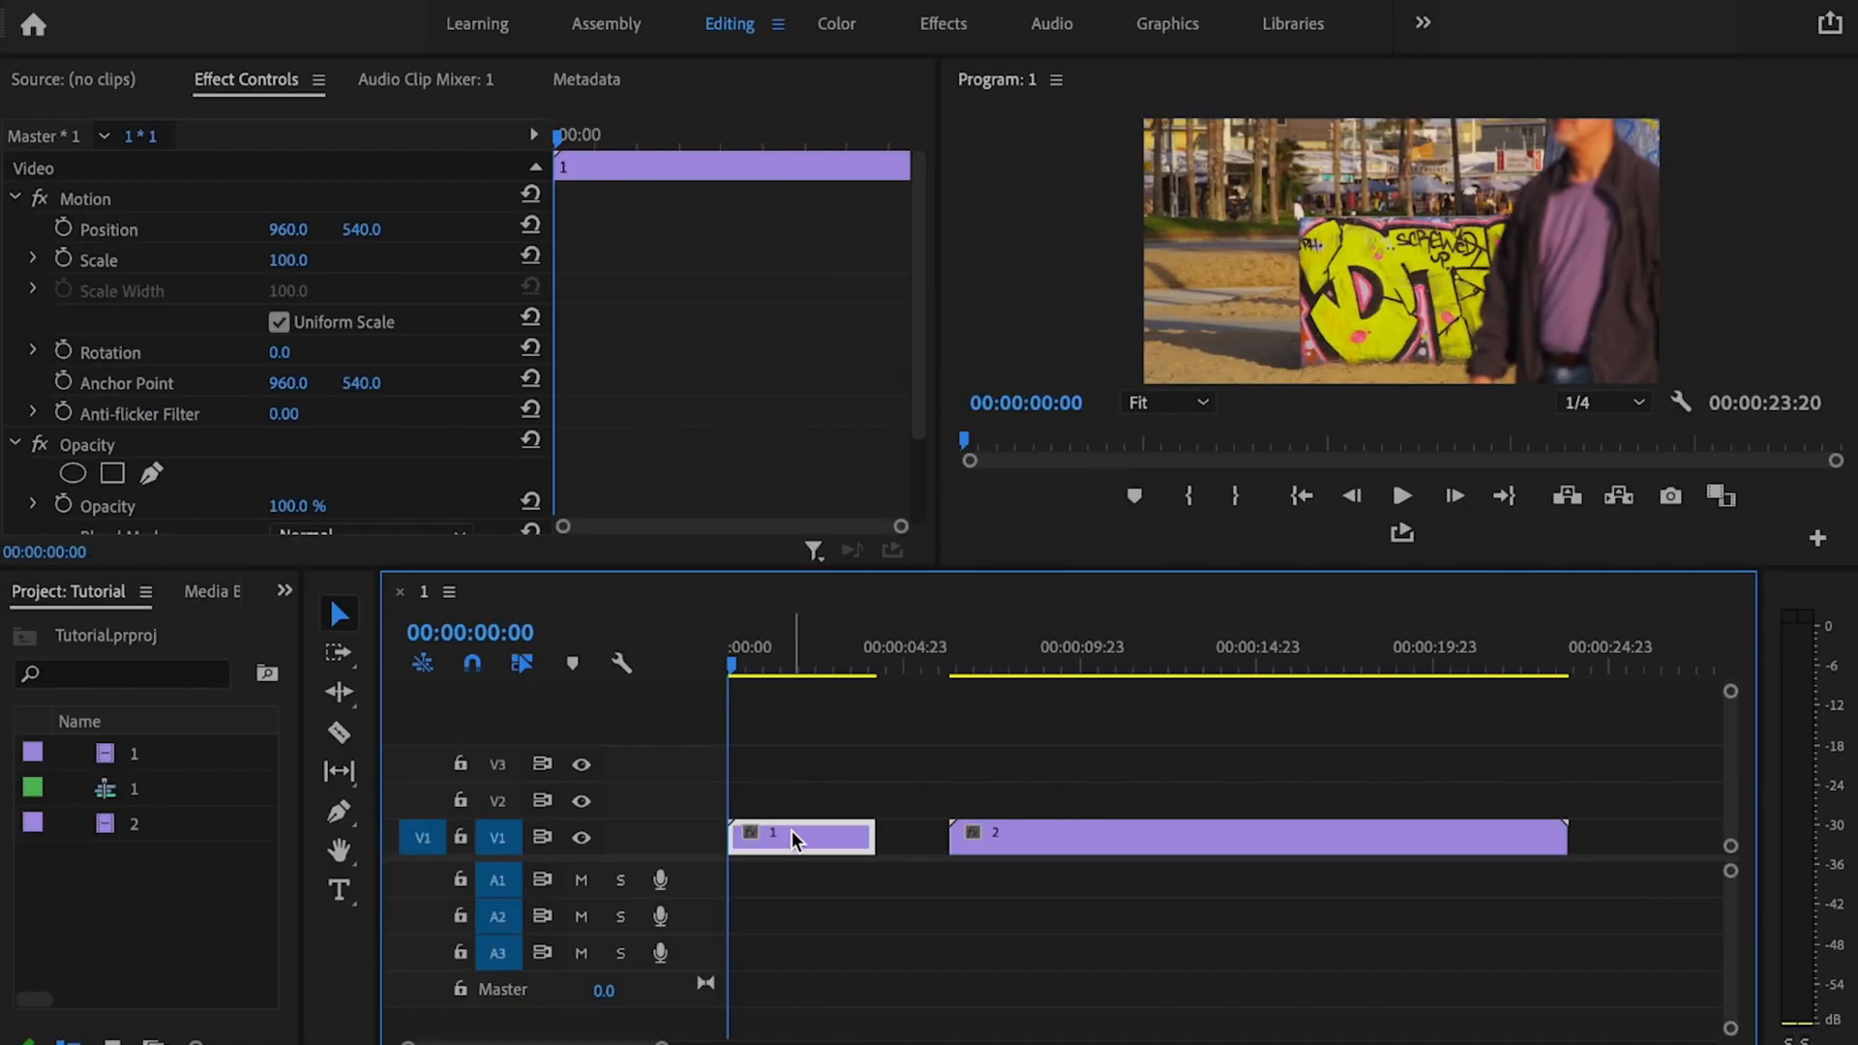
scroll(down, 3)
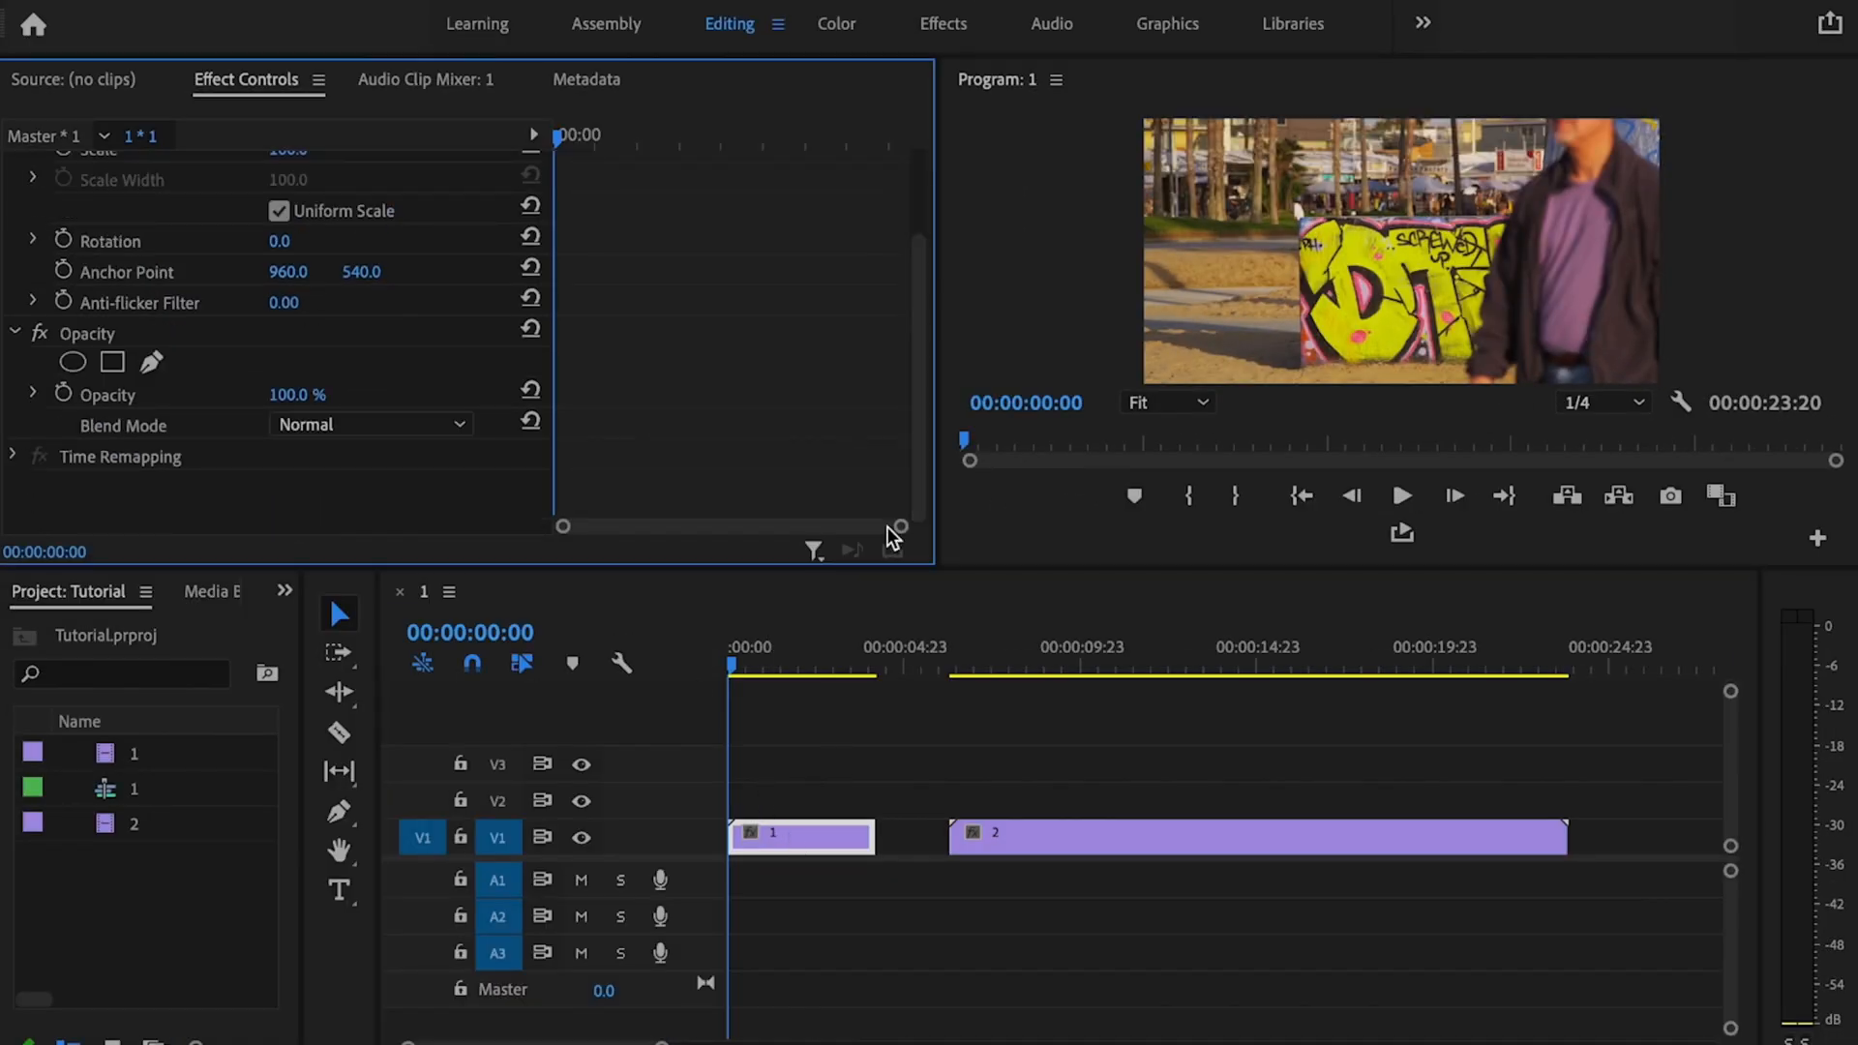
click(763, 667)
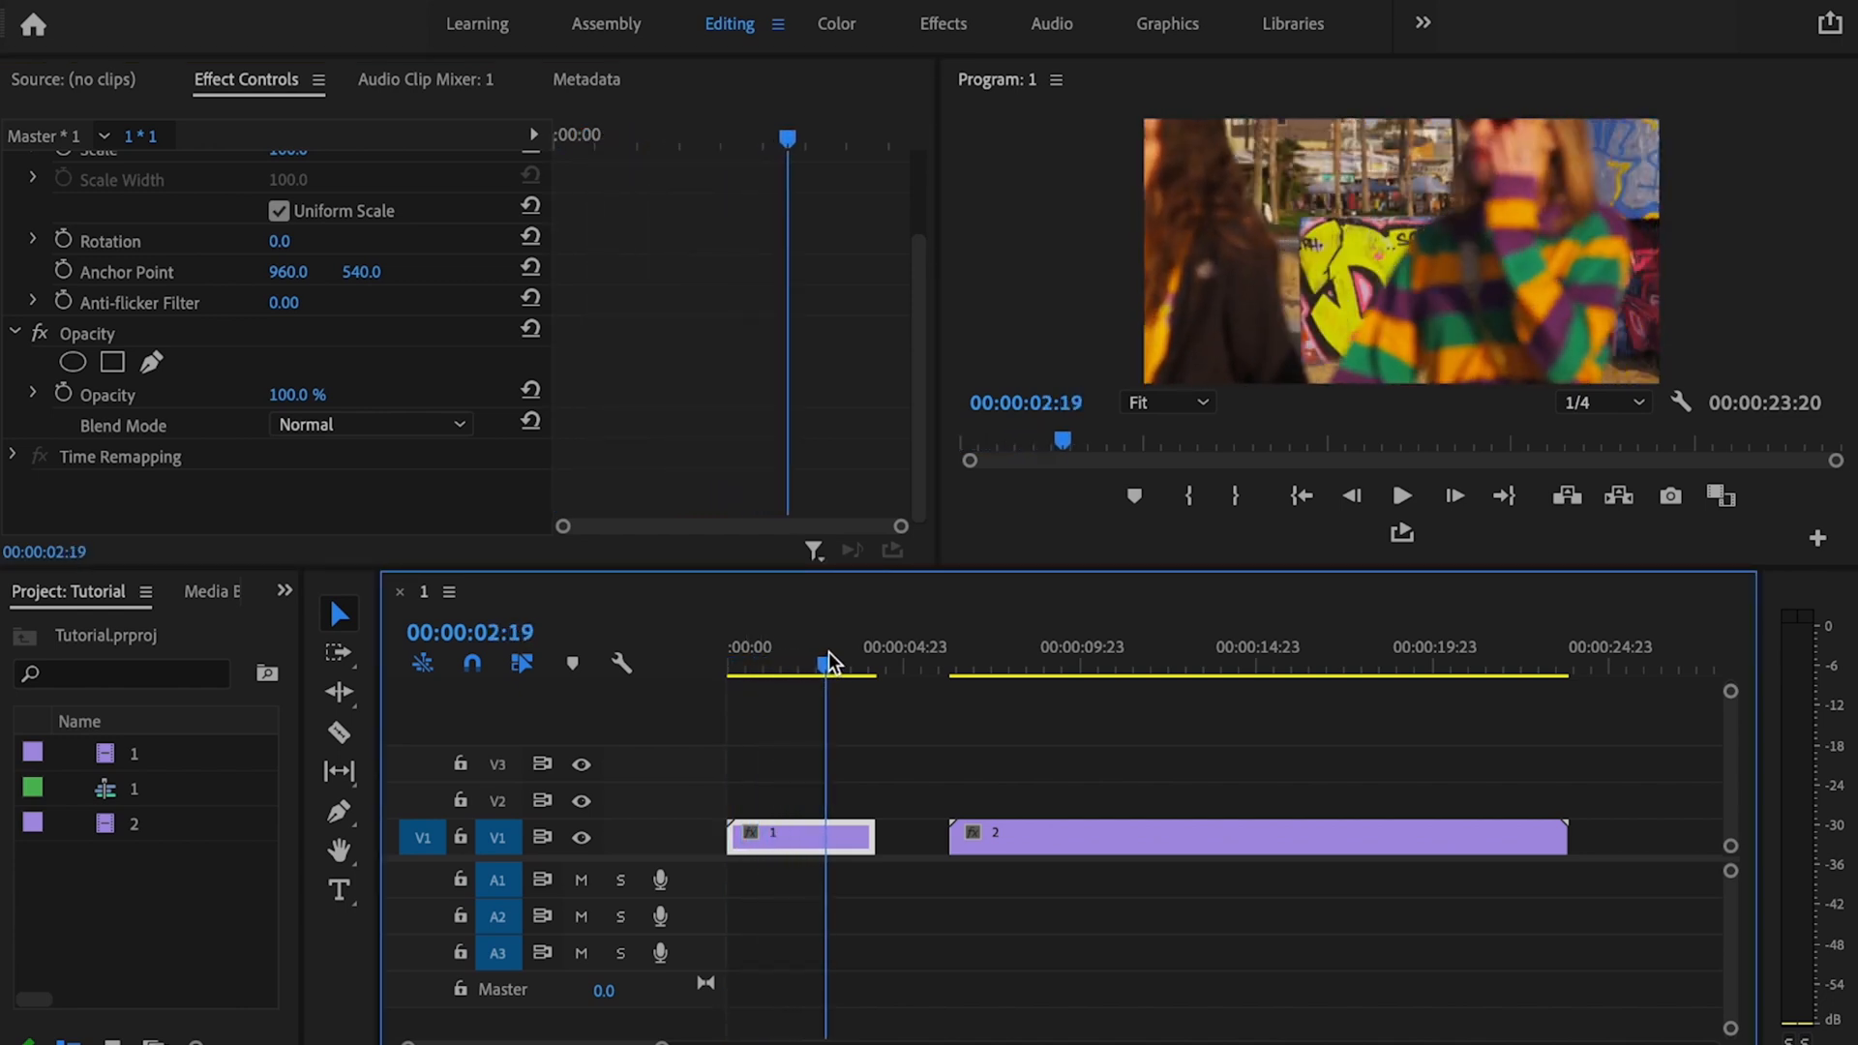
- Scrub to 00:00:02:14, where the woman in the striped sweater enters
drag(829, 664, 817, 664)
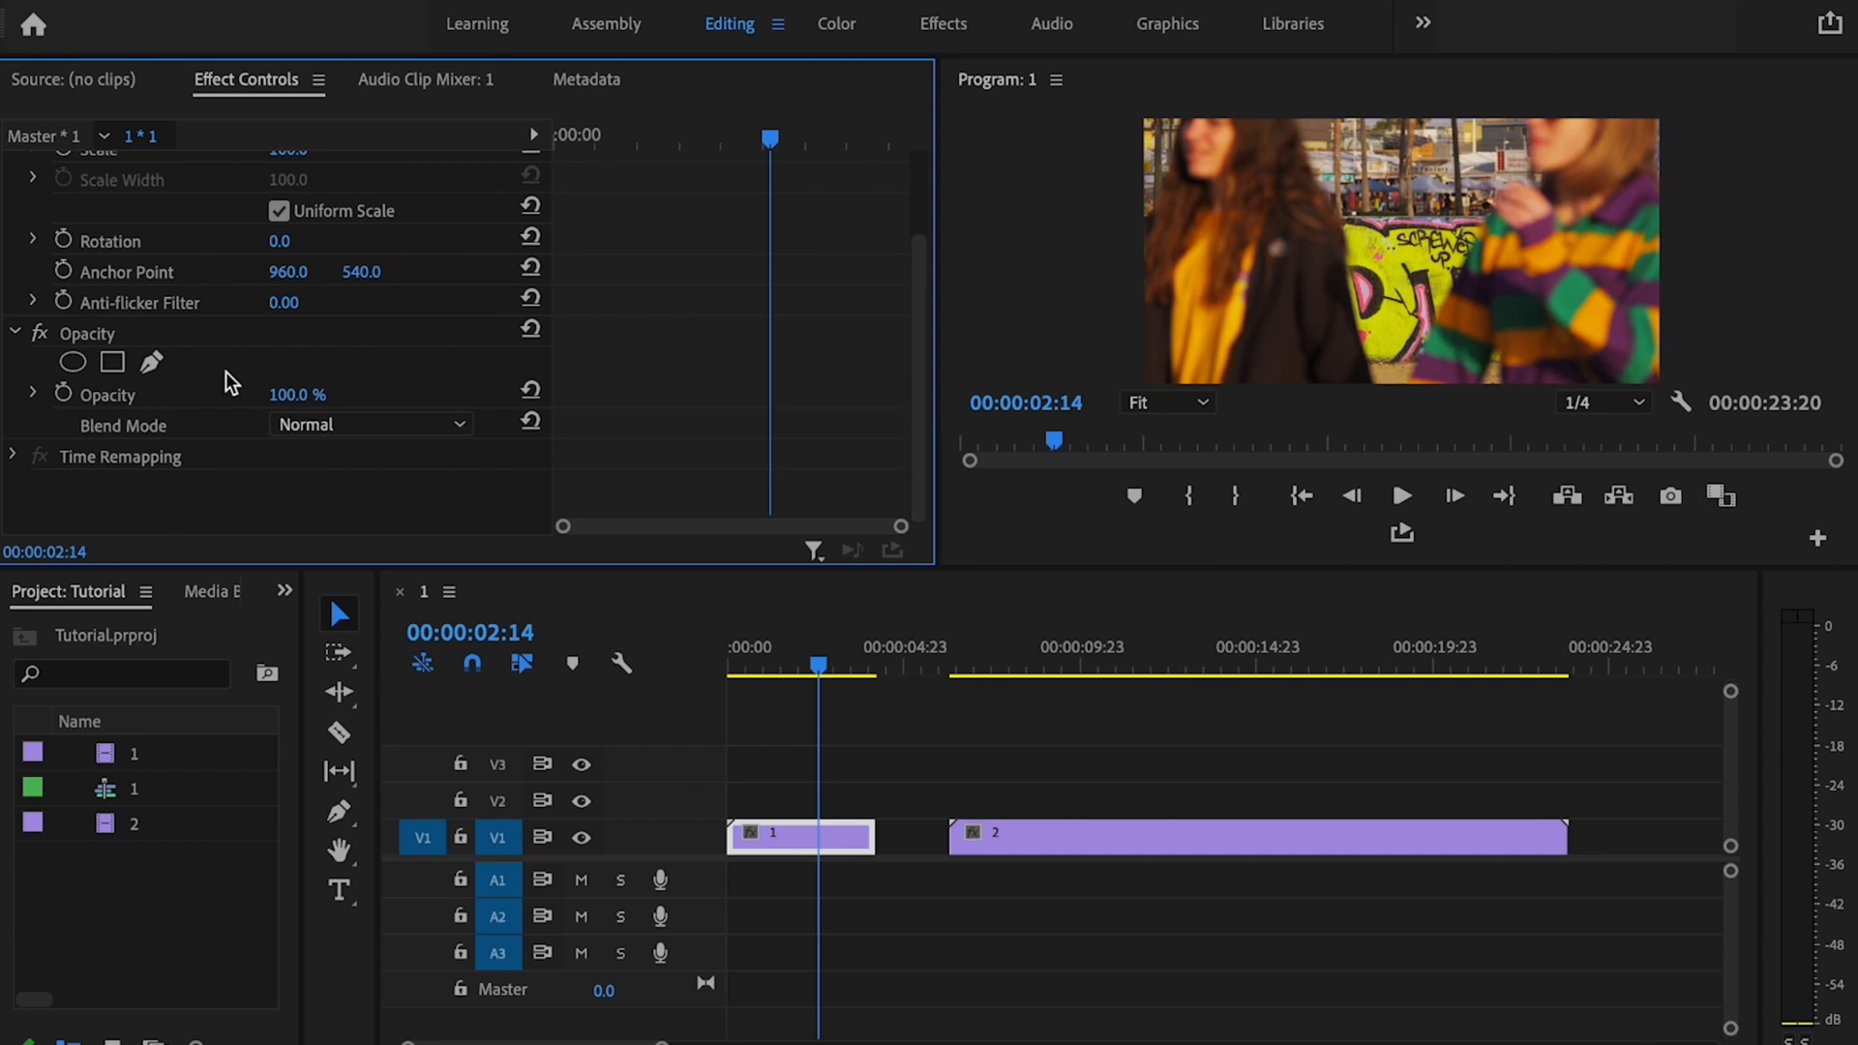
- Add a Pen opacity mask around the woman with the Program Monitor at 100% zoom
click(151, 362)
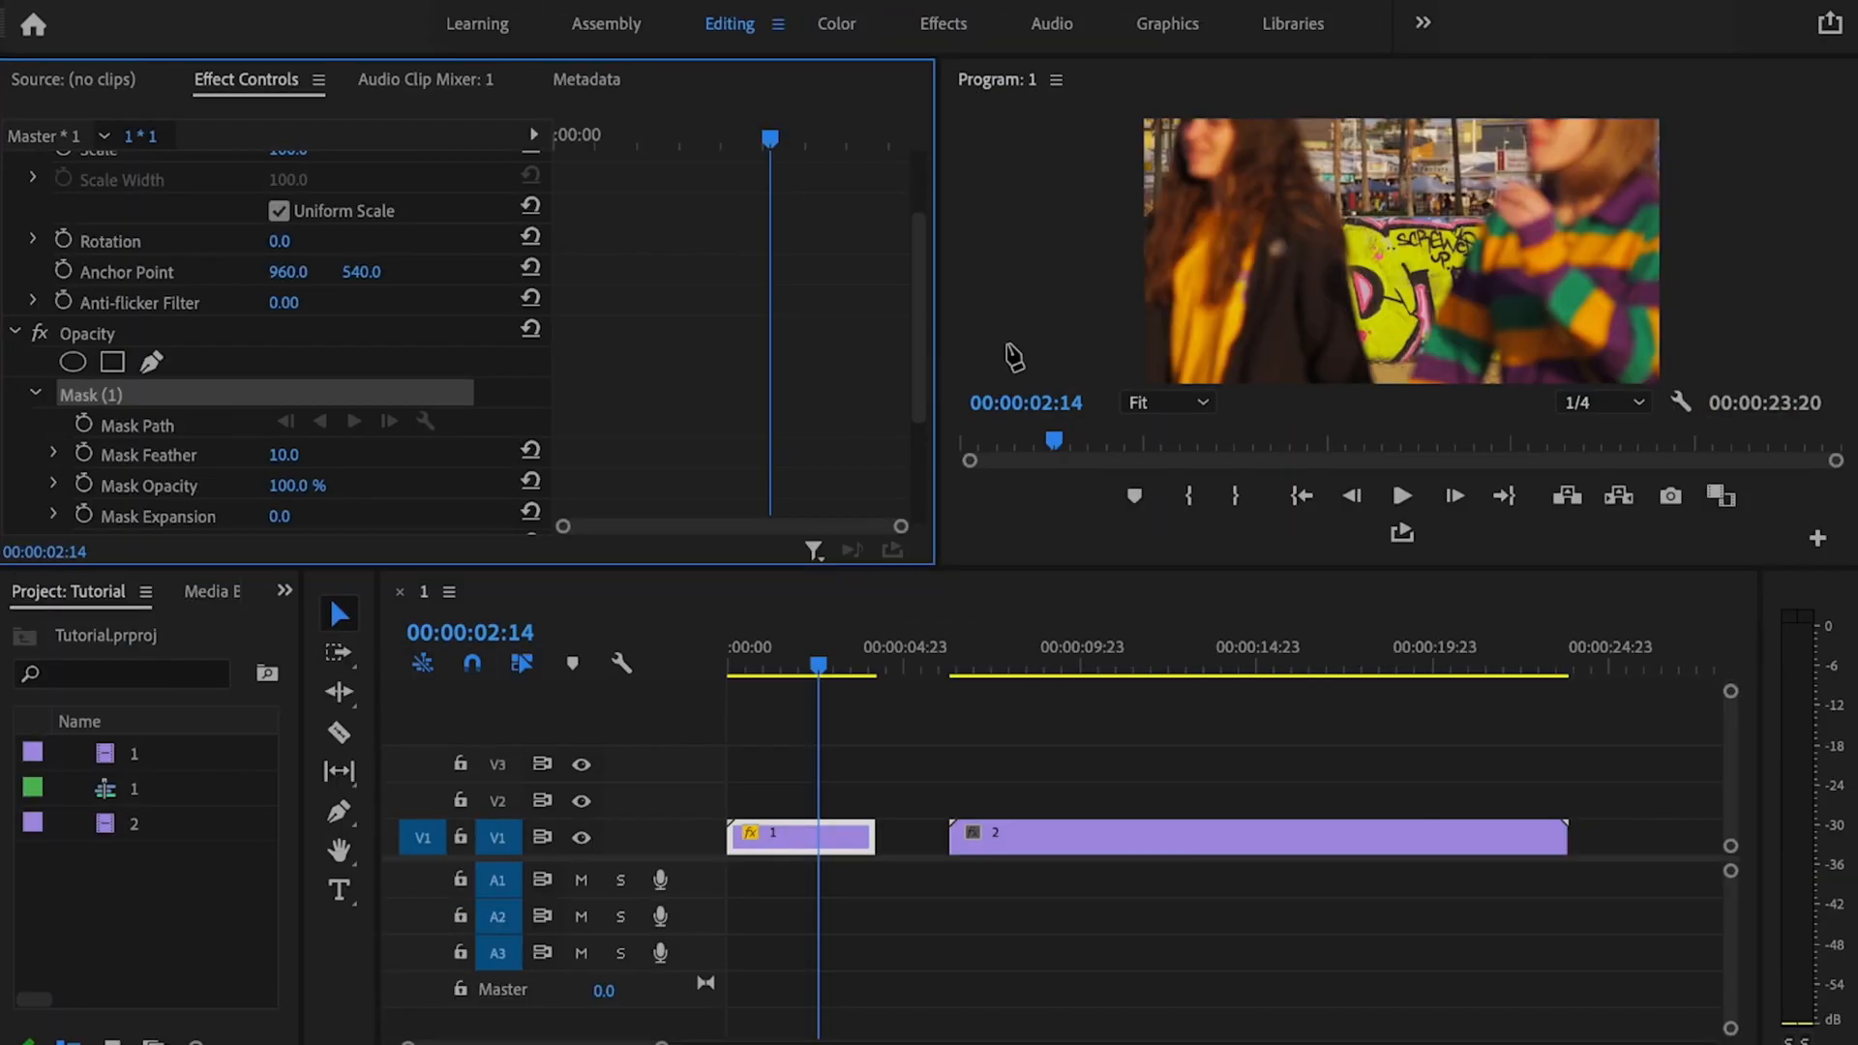
click(1166, 402)
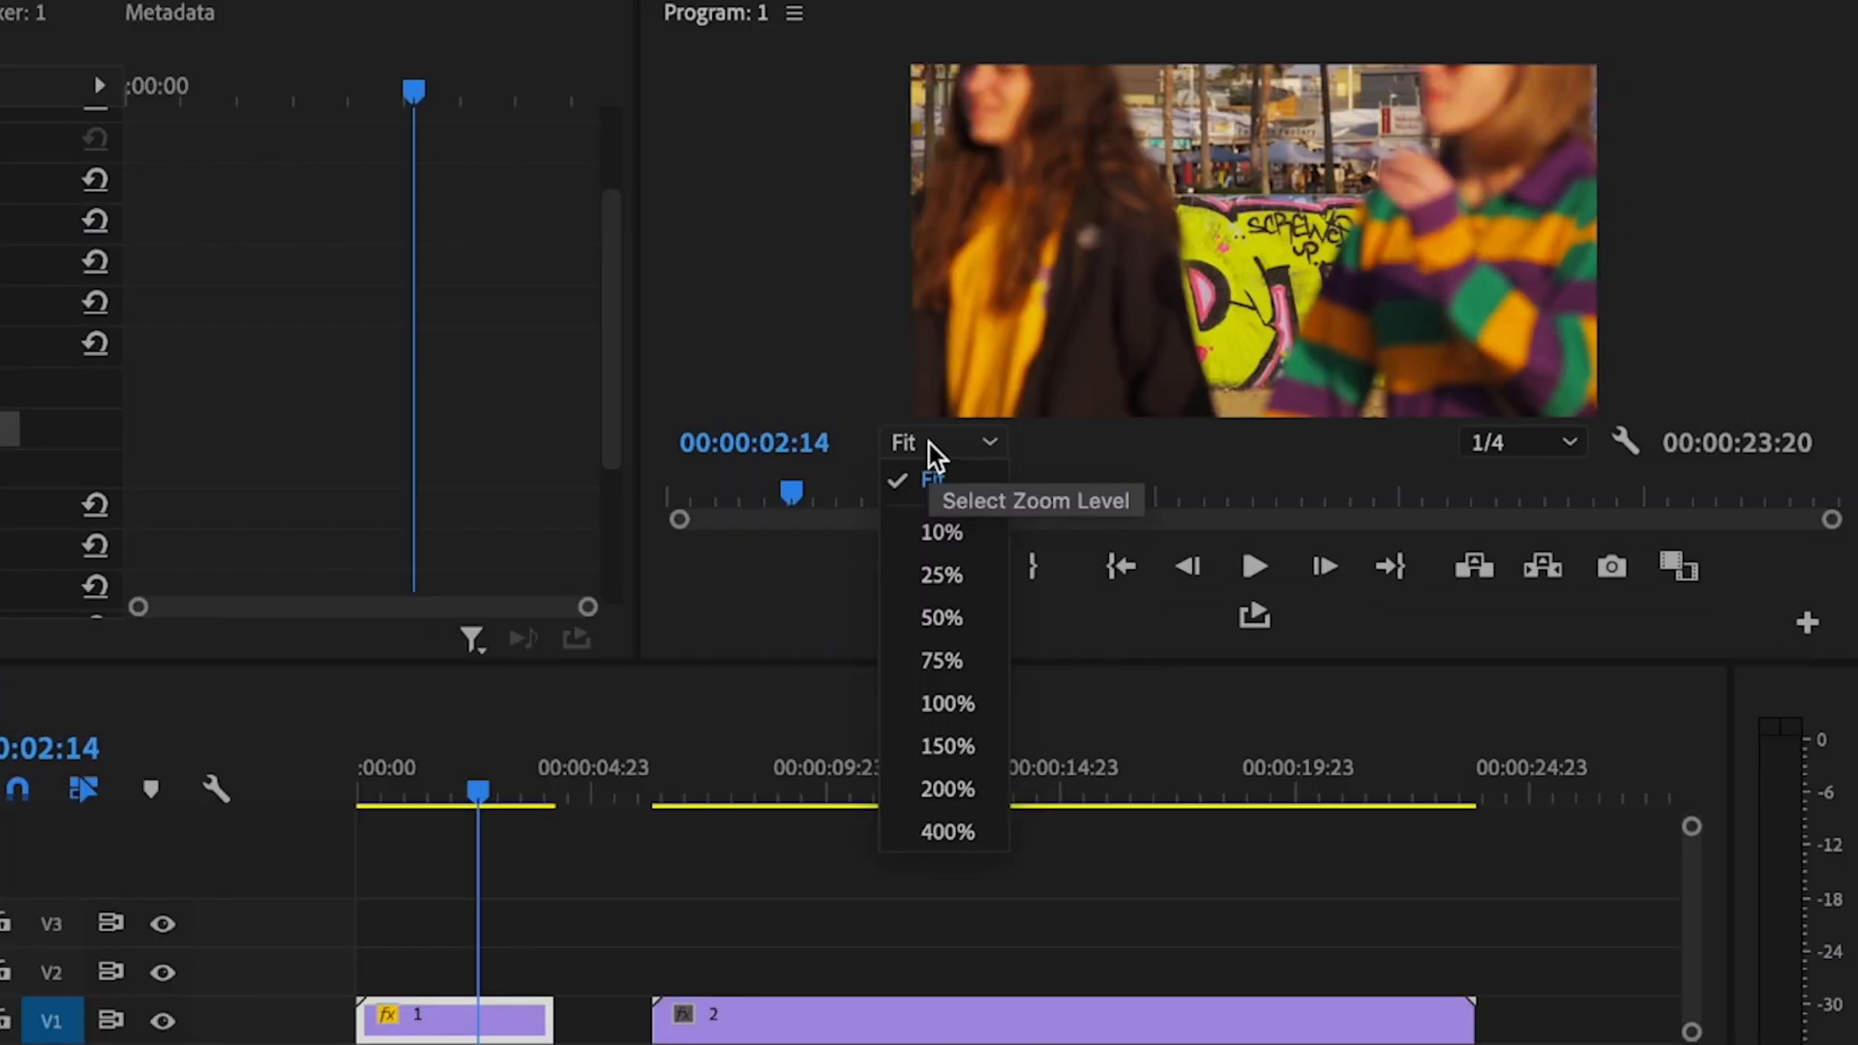
click(949, 702)
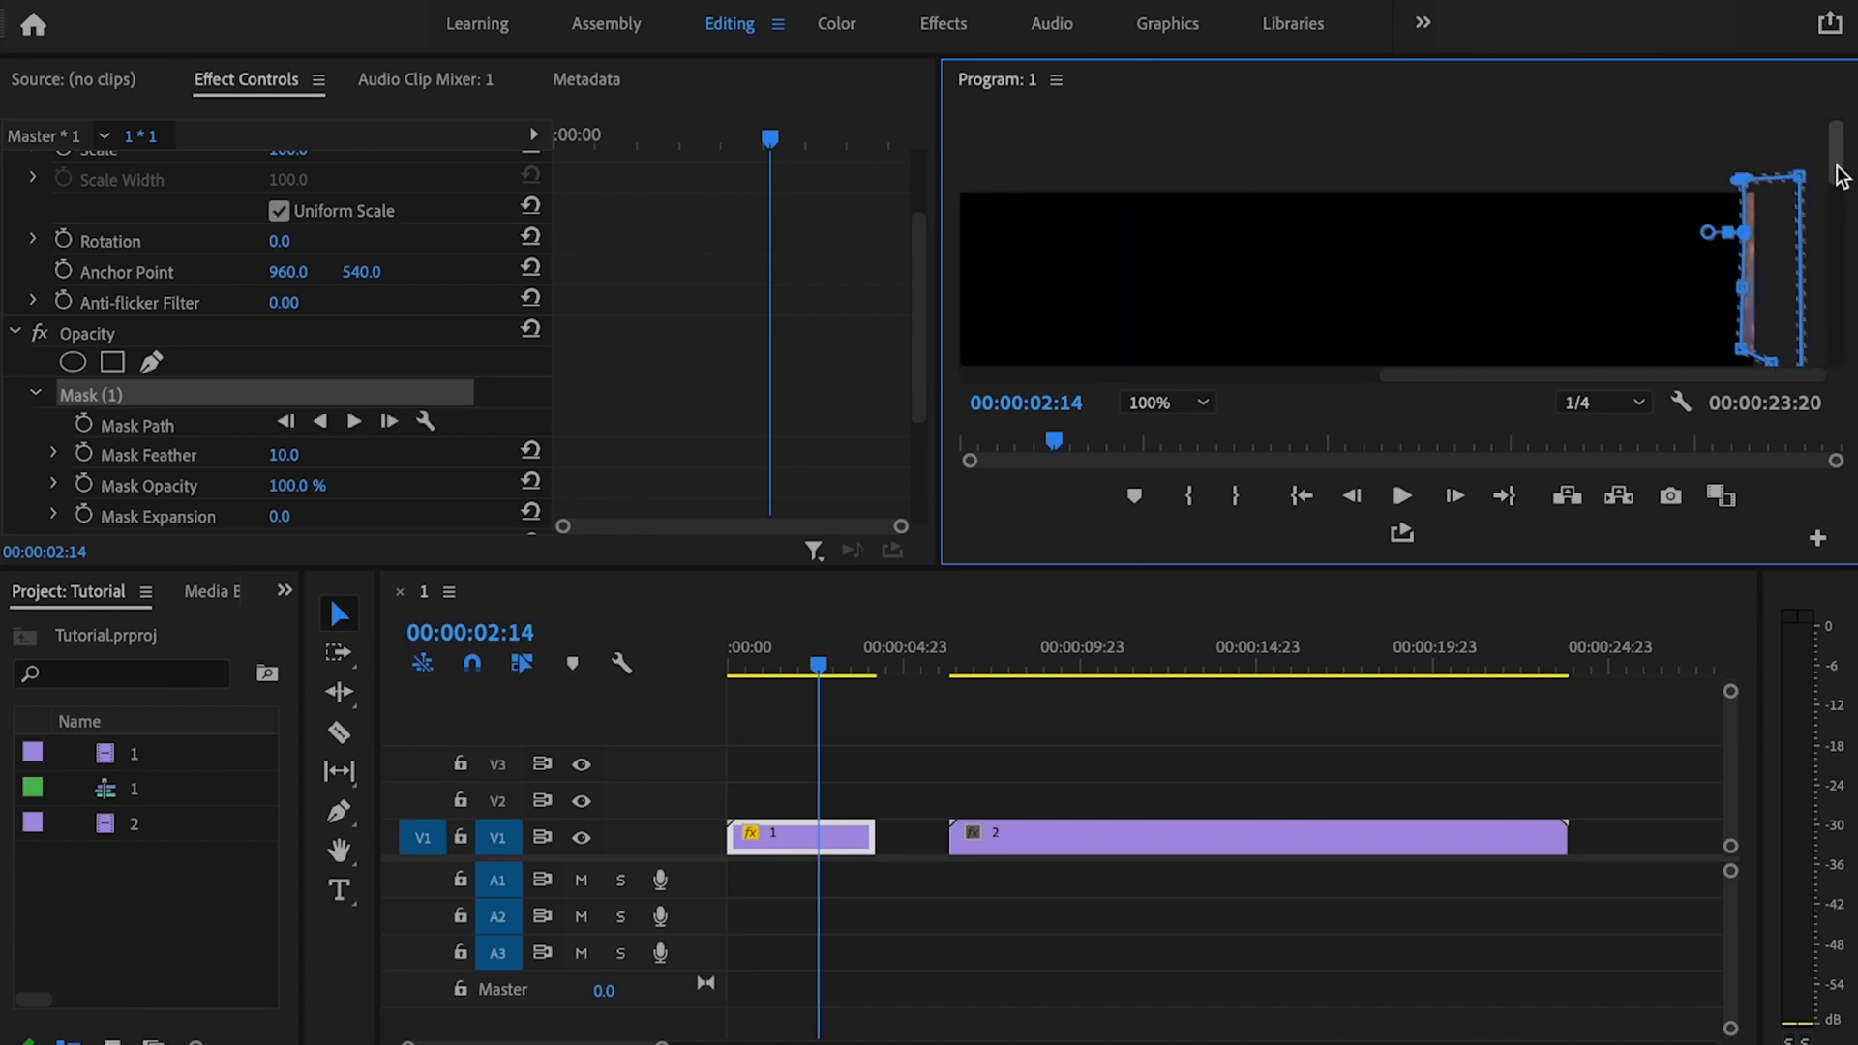
scroll(down, 3)
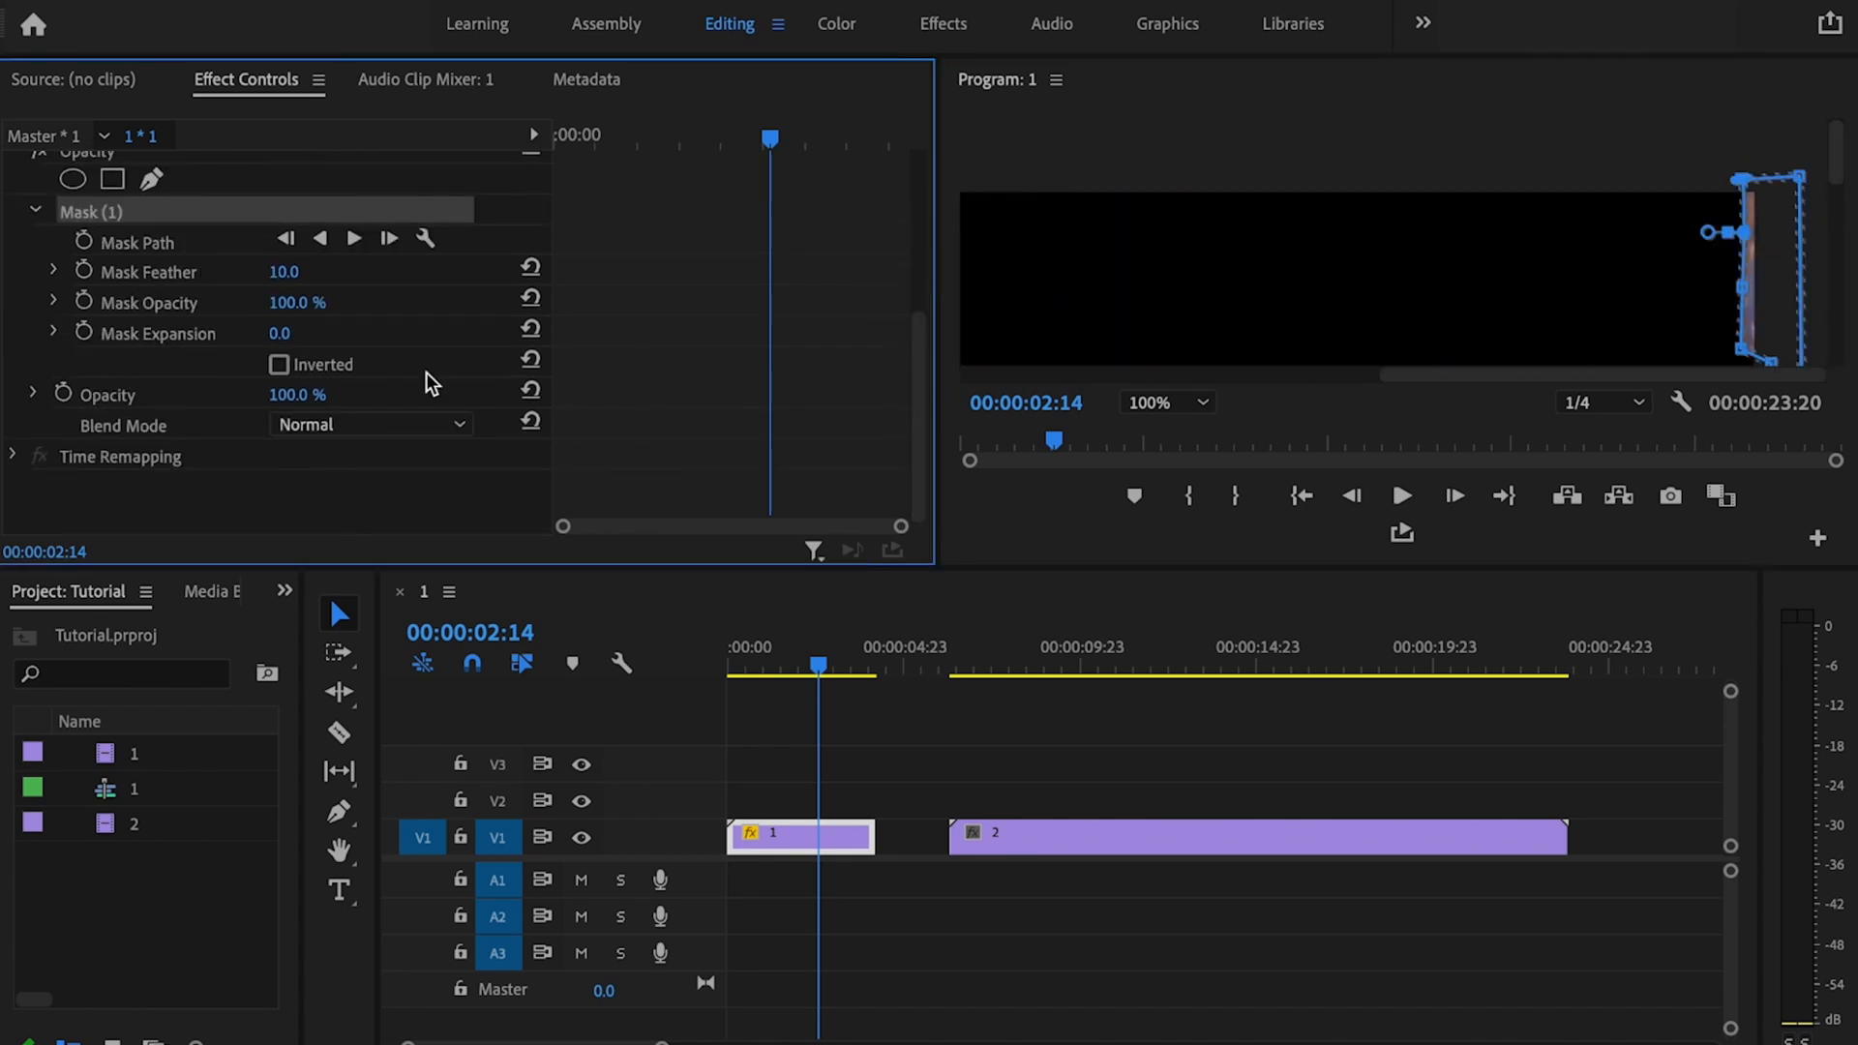
- Invert and track the mask forward to 00:00:04:00, refit the monitor, and lift clip 1 to V2
click(278, 364)
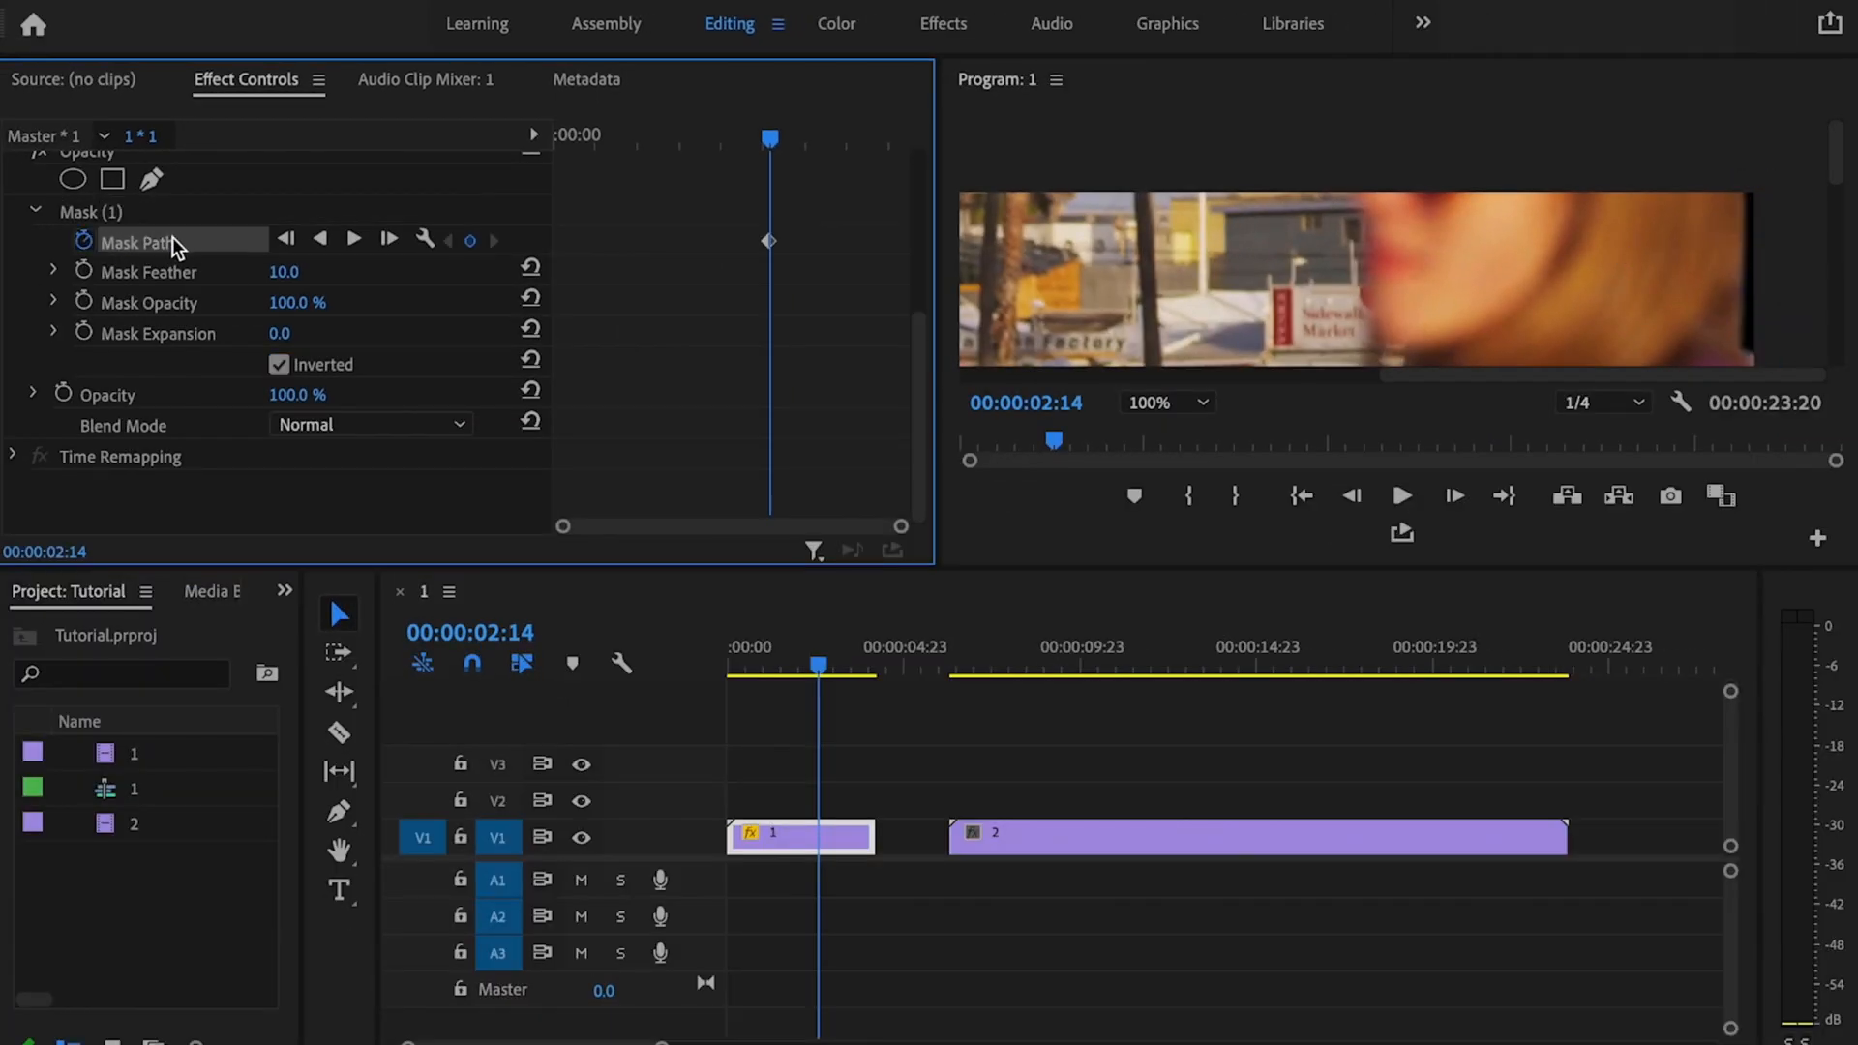
mouse_move(128, 242)
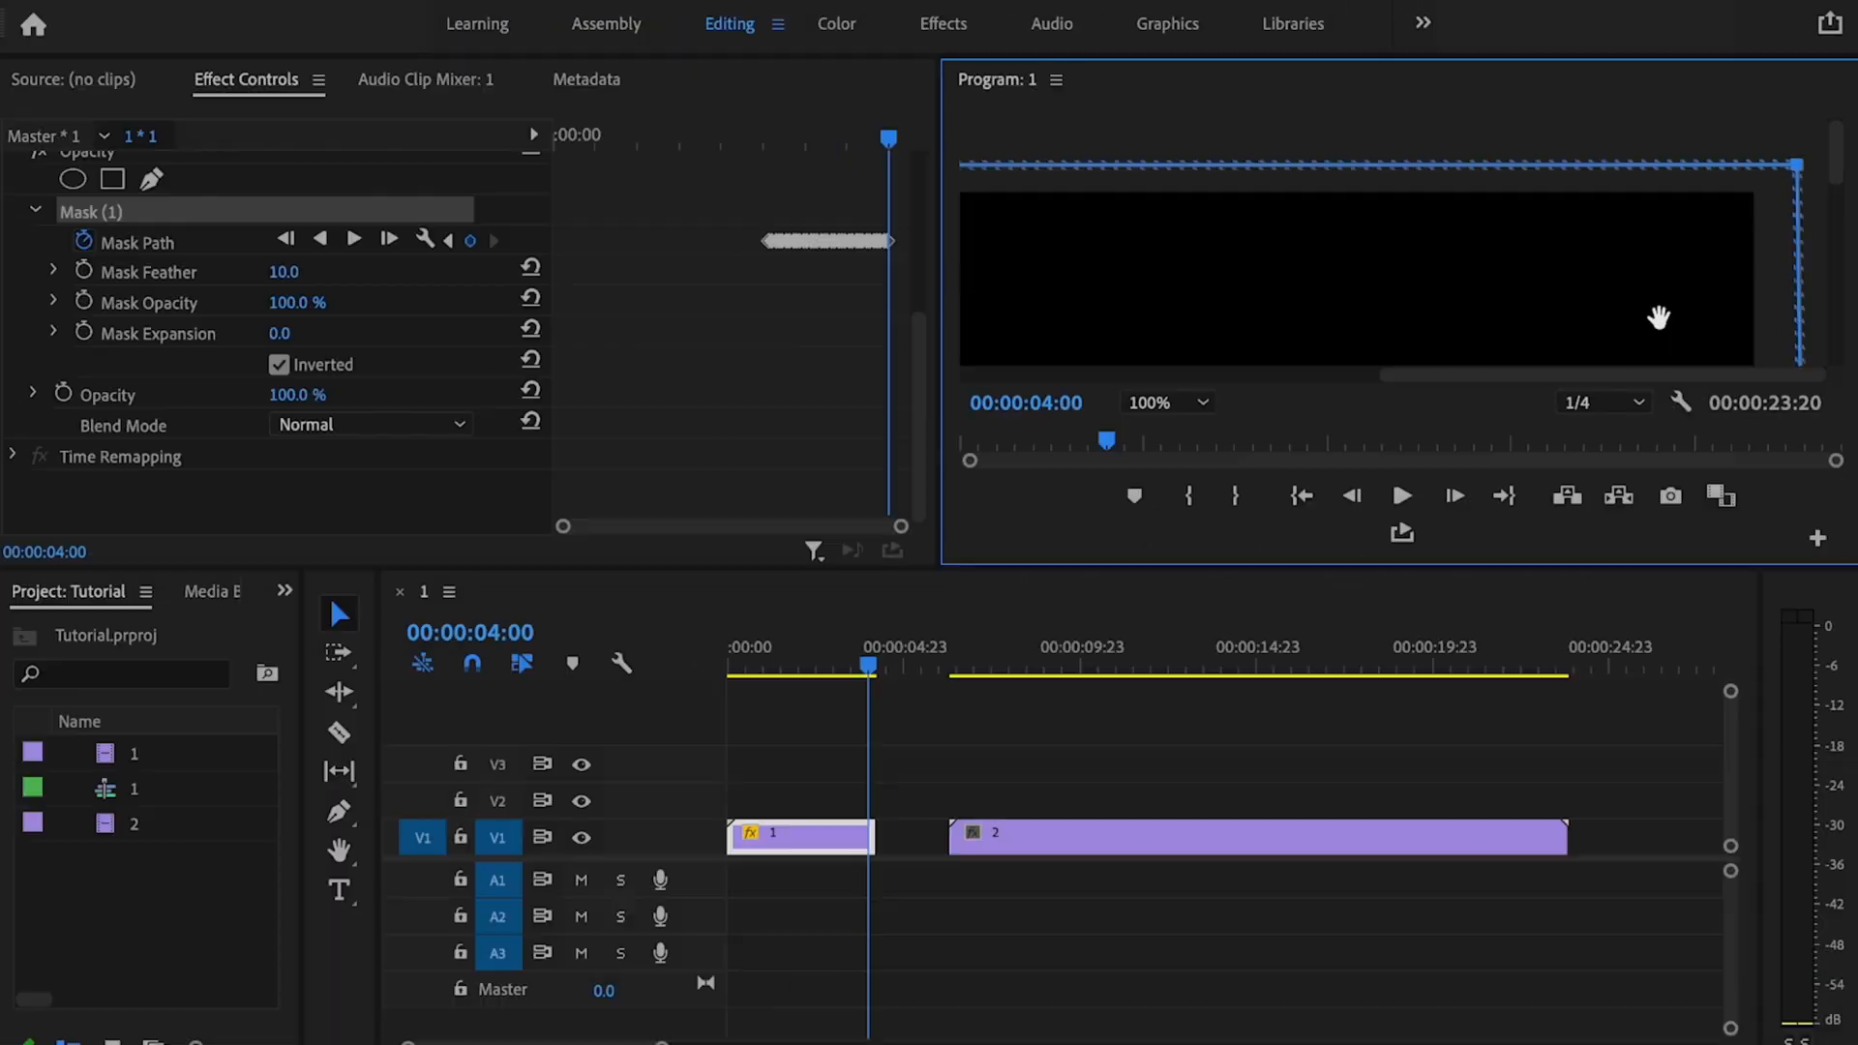
click(1201, 403)
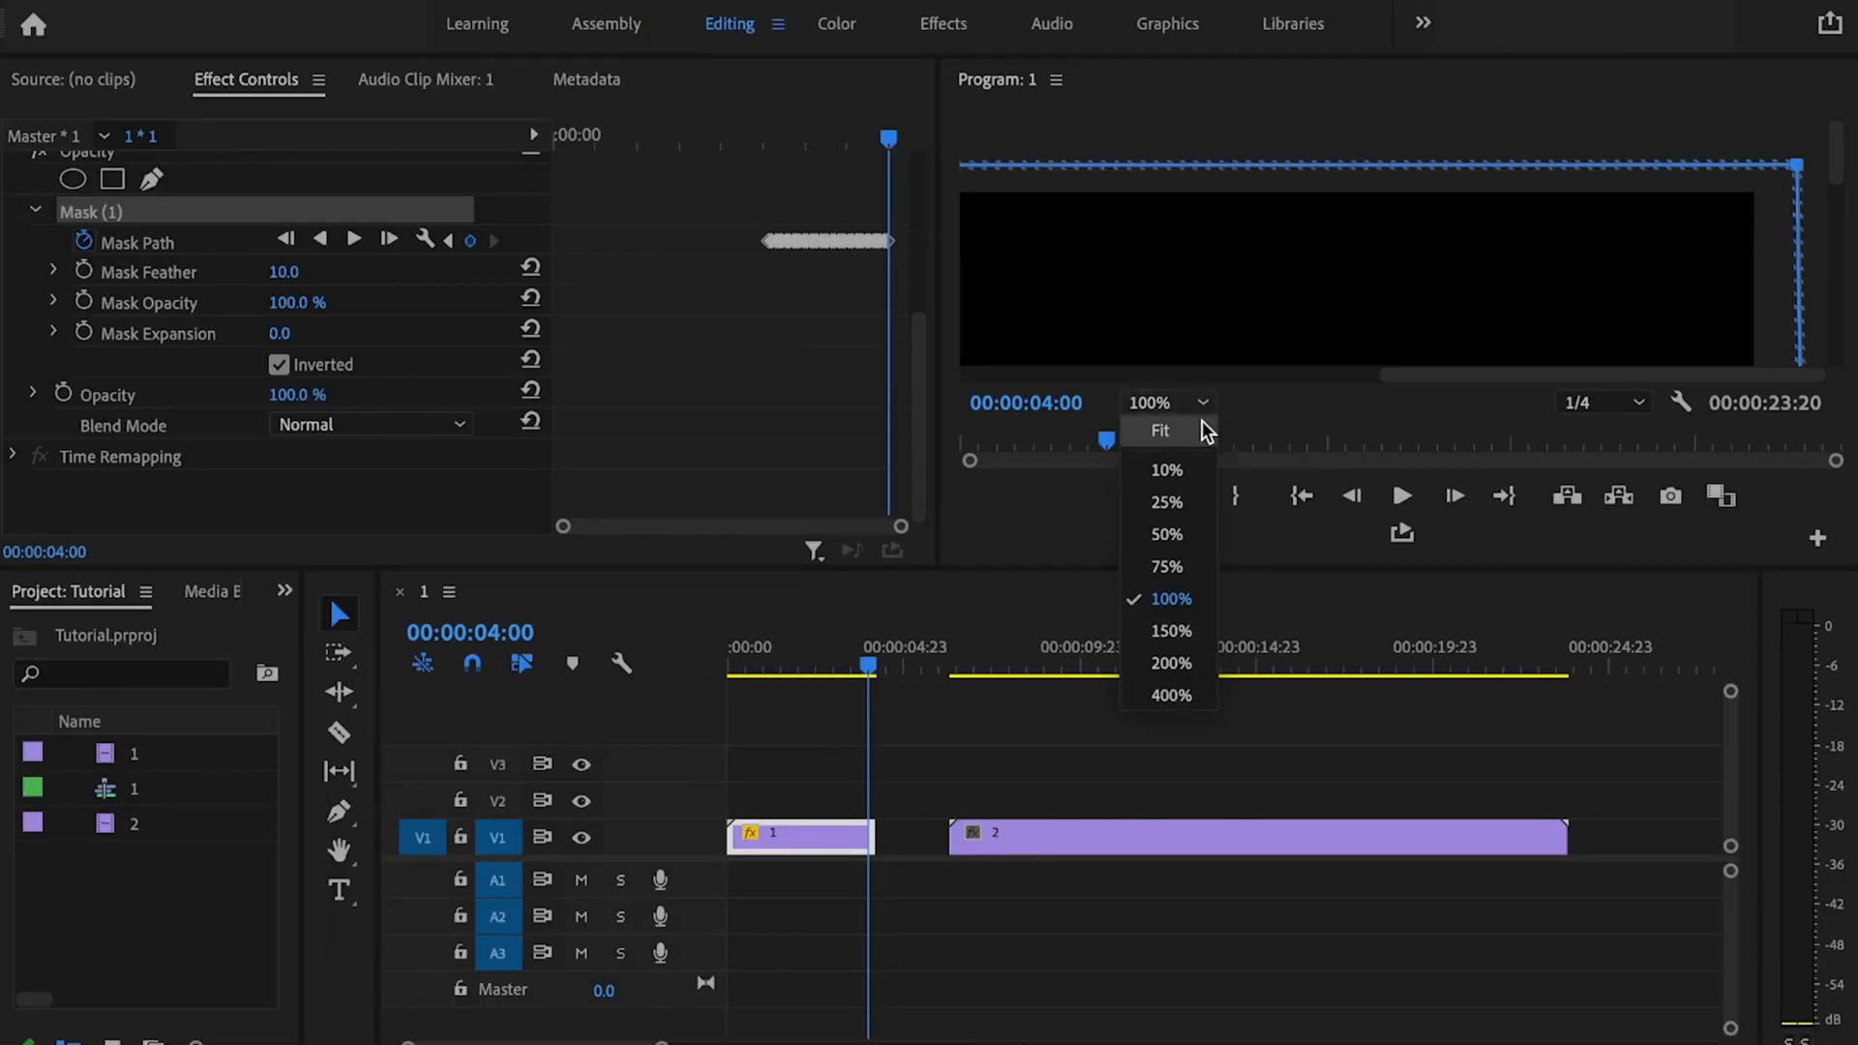
click(1160, 429)
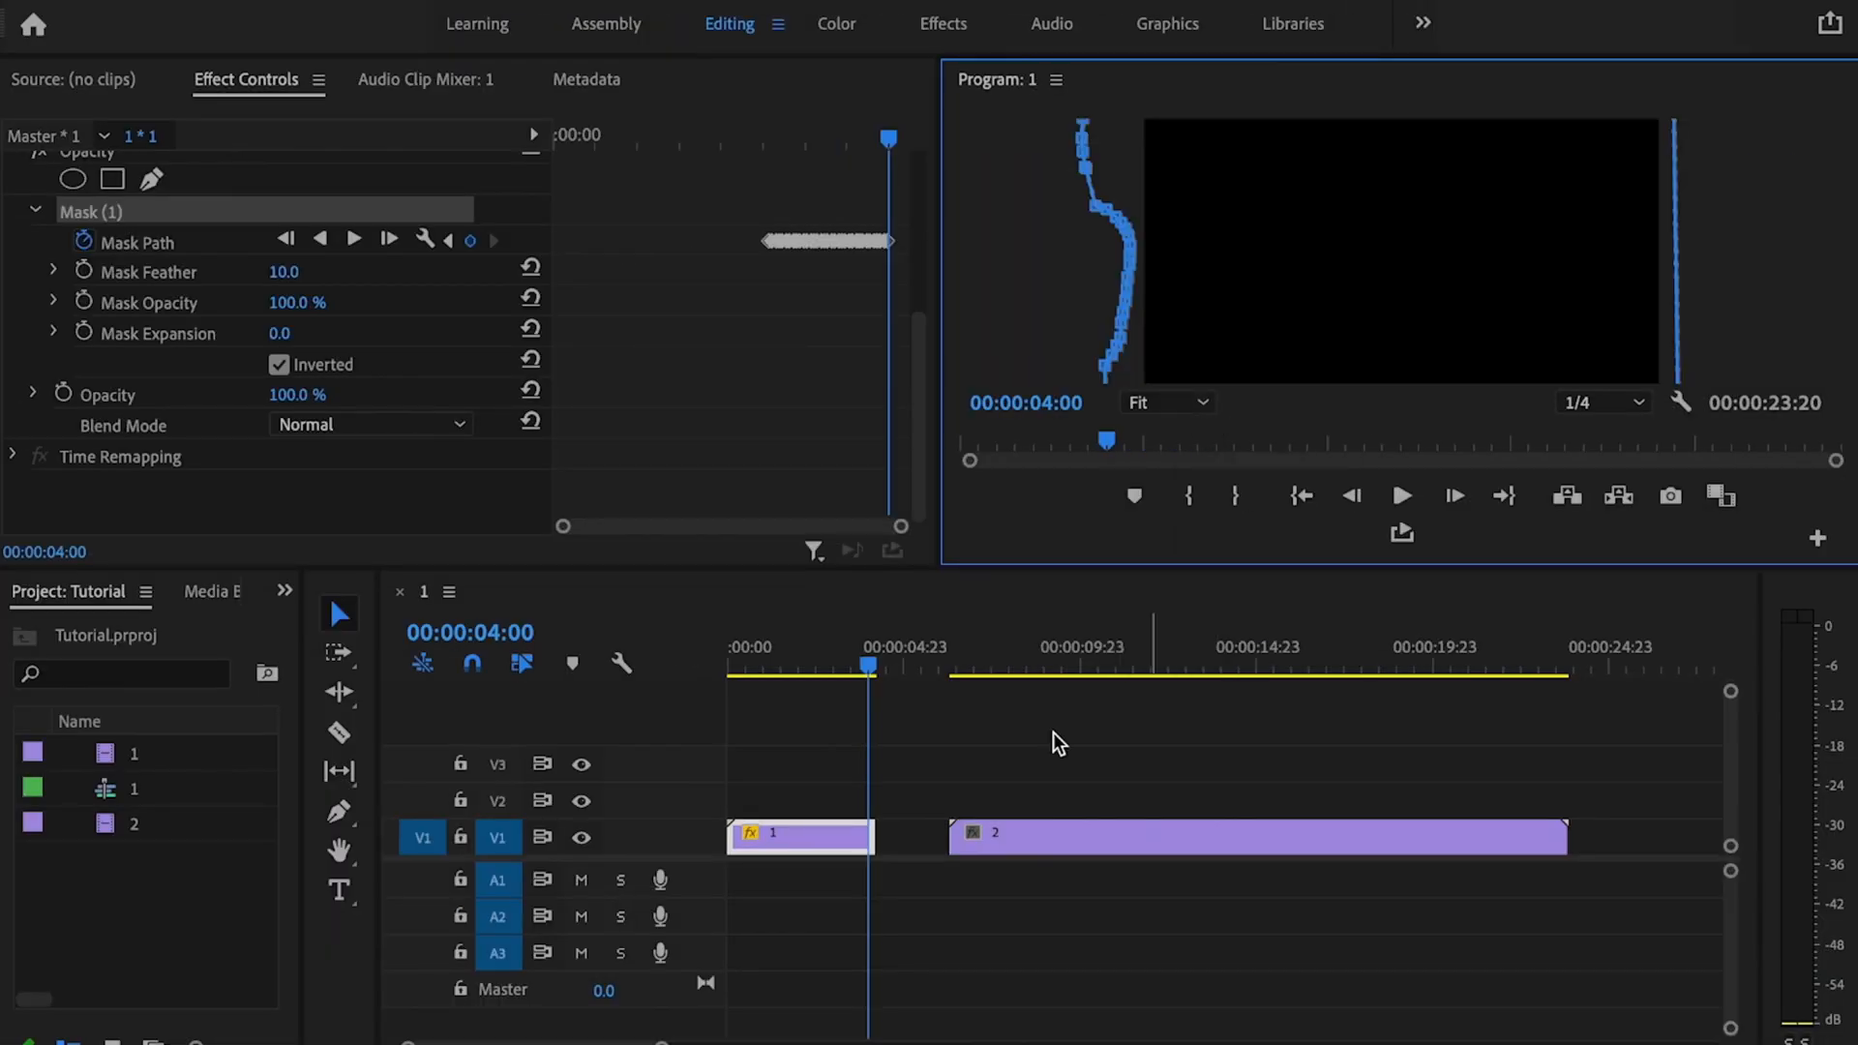
drag(798, 834, 798, 796)
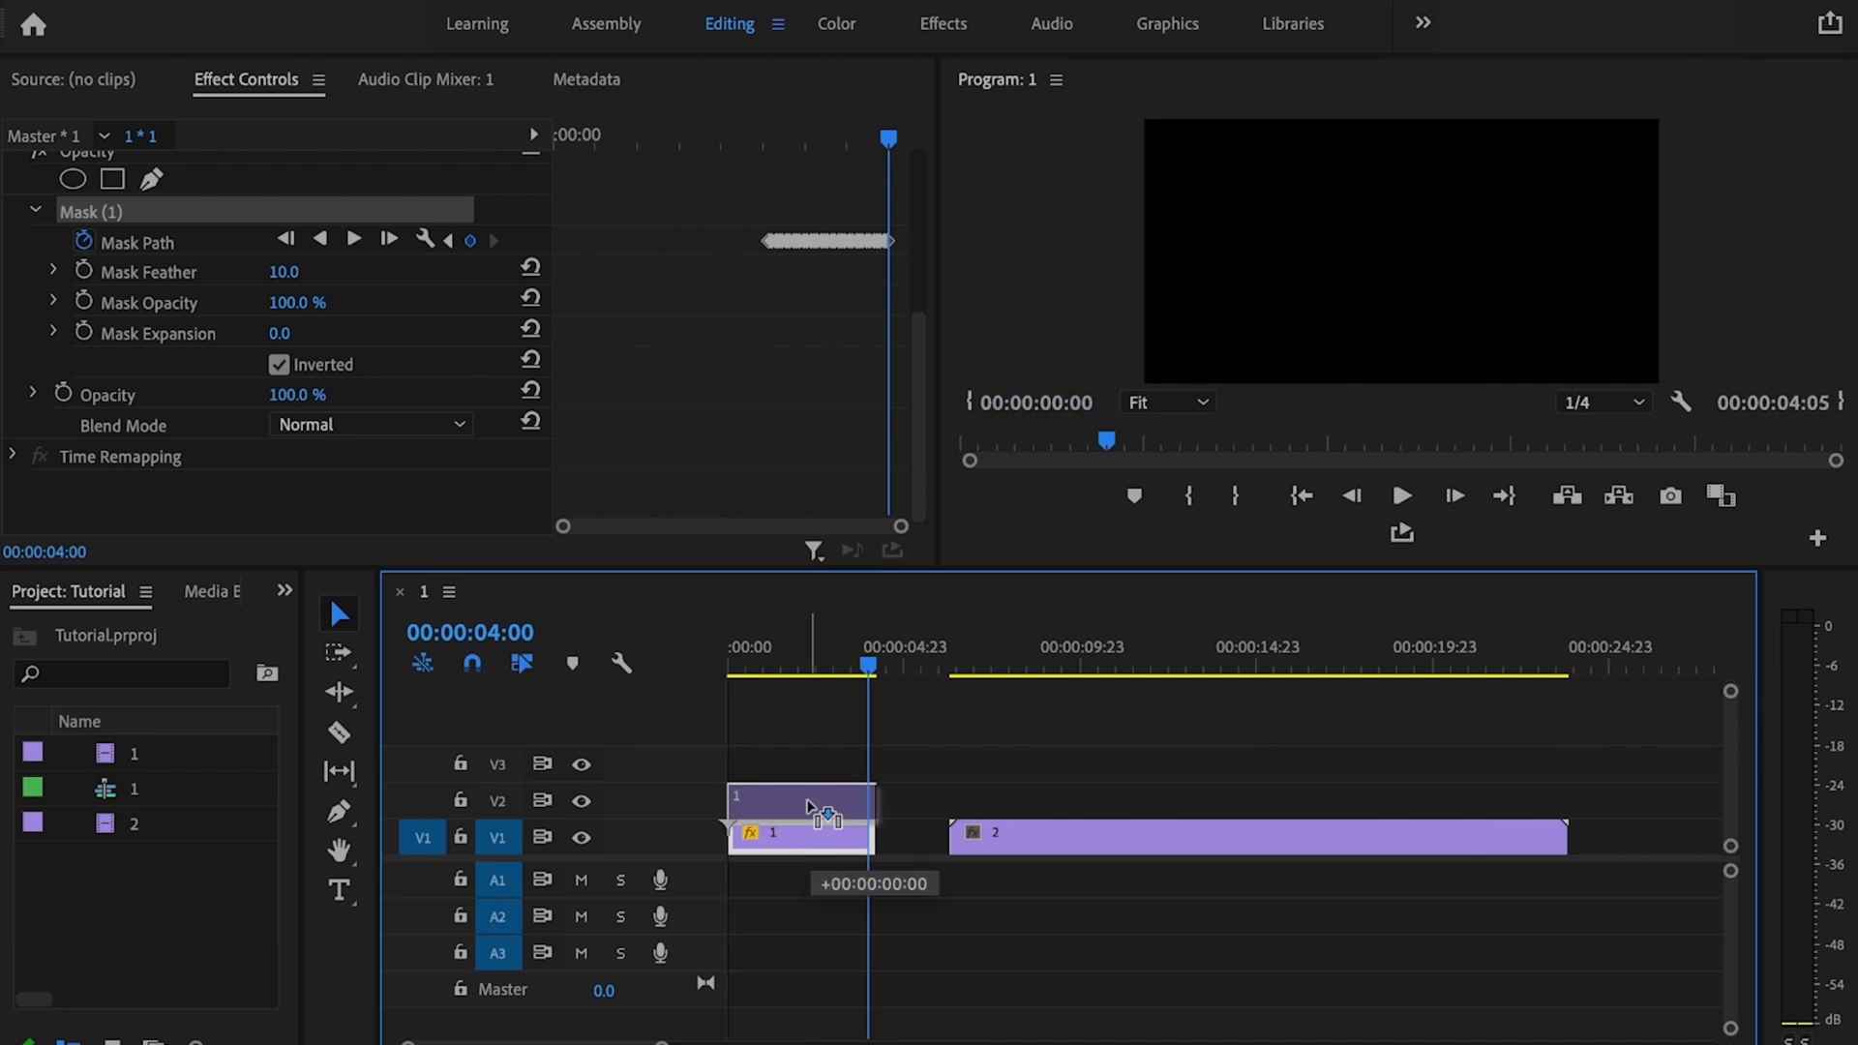
- Slide the second clip left on V1 so it starts under clip 1 near 00:00:02:14
click(1257, 837)
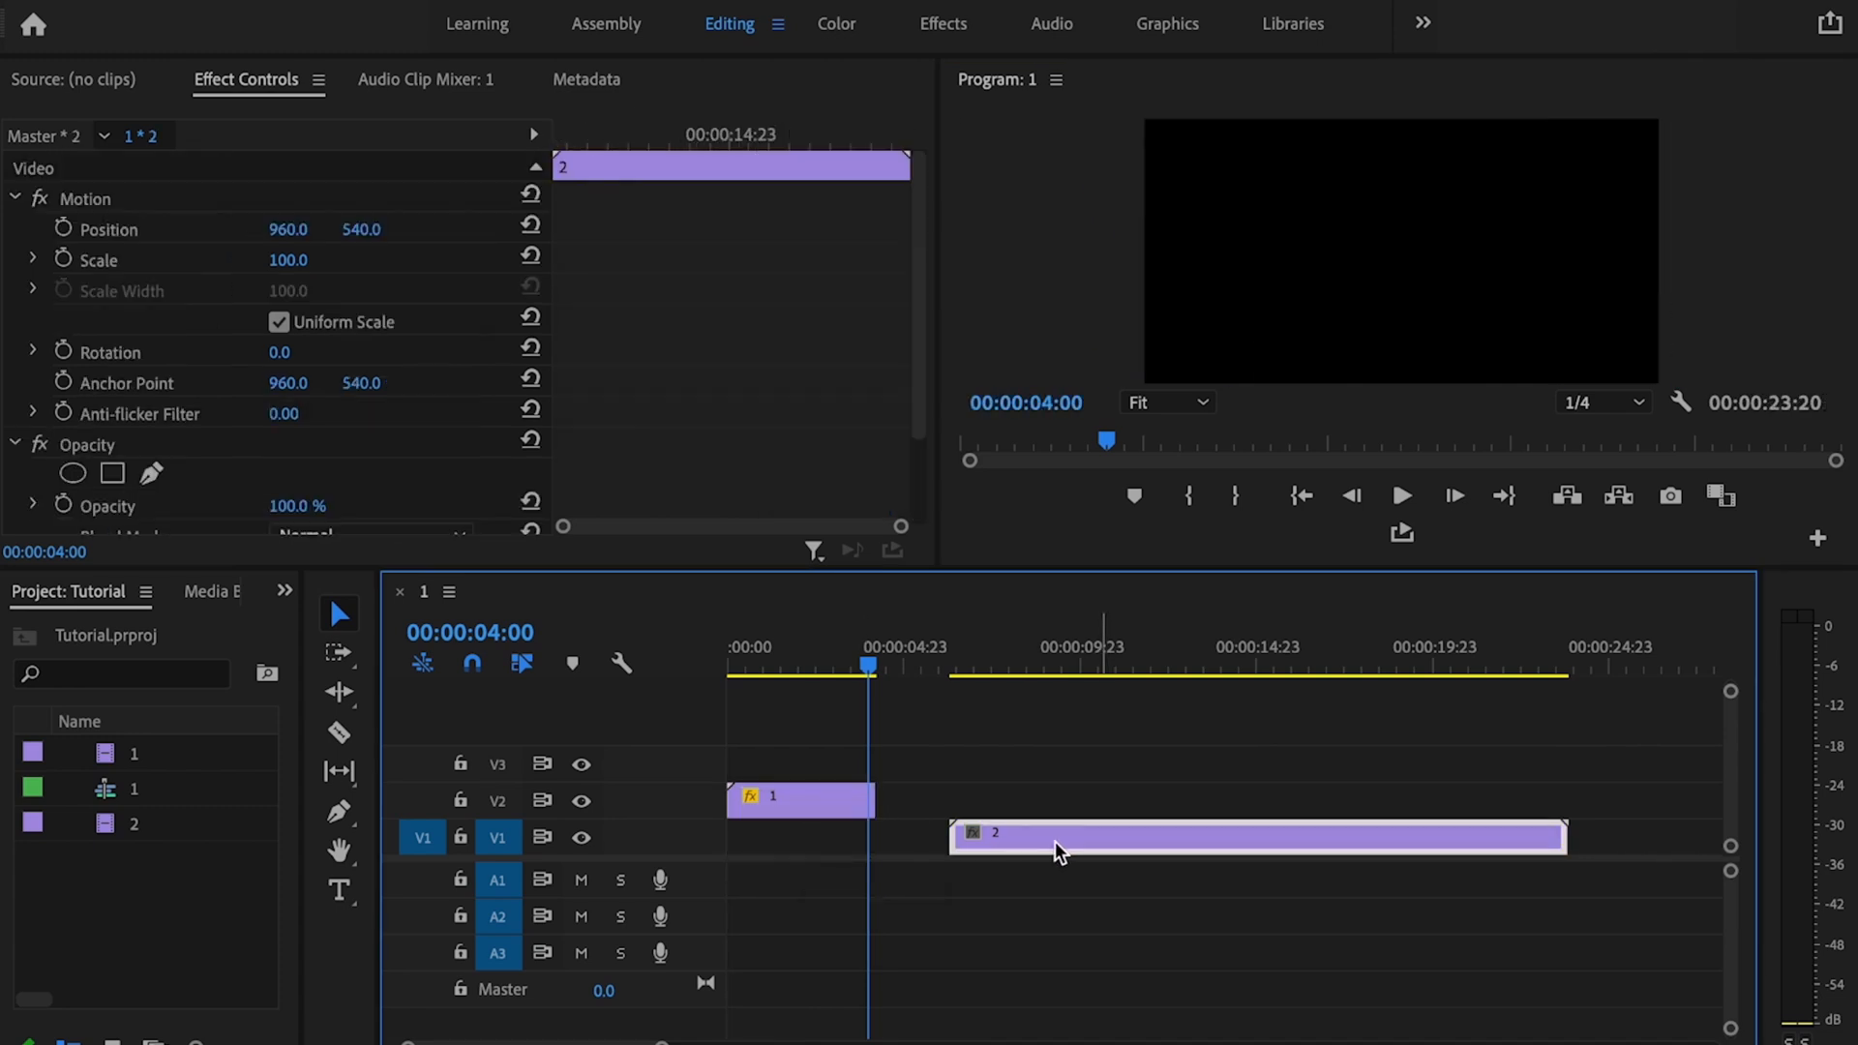
drag(1055, 838, 966, 838)
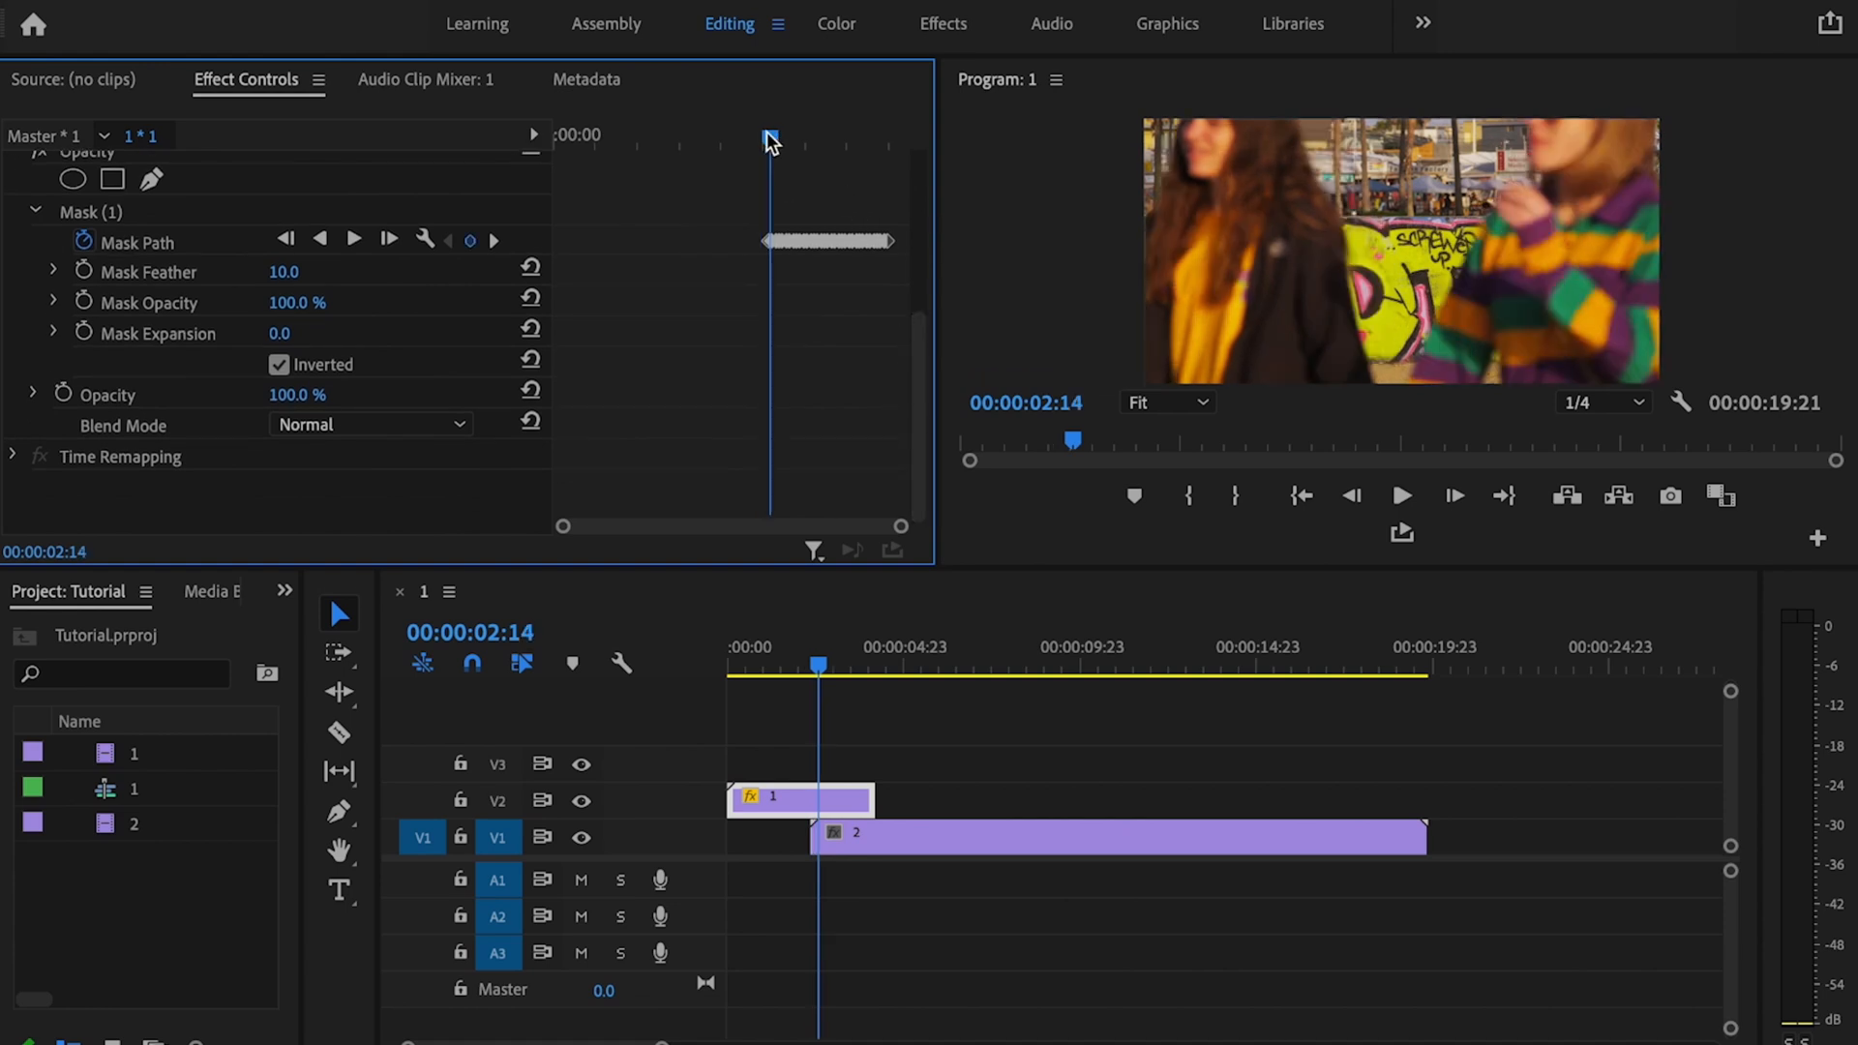
- Raise Mask Feather from 10 to 16 and review the wipe from earlier in the clip
click(92, 211)
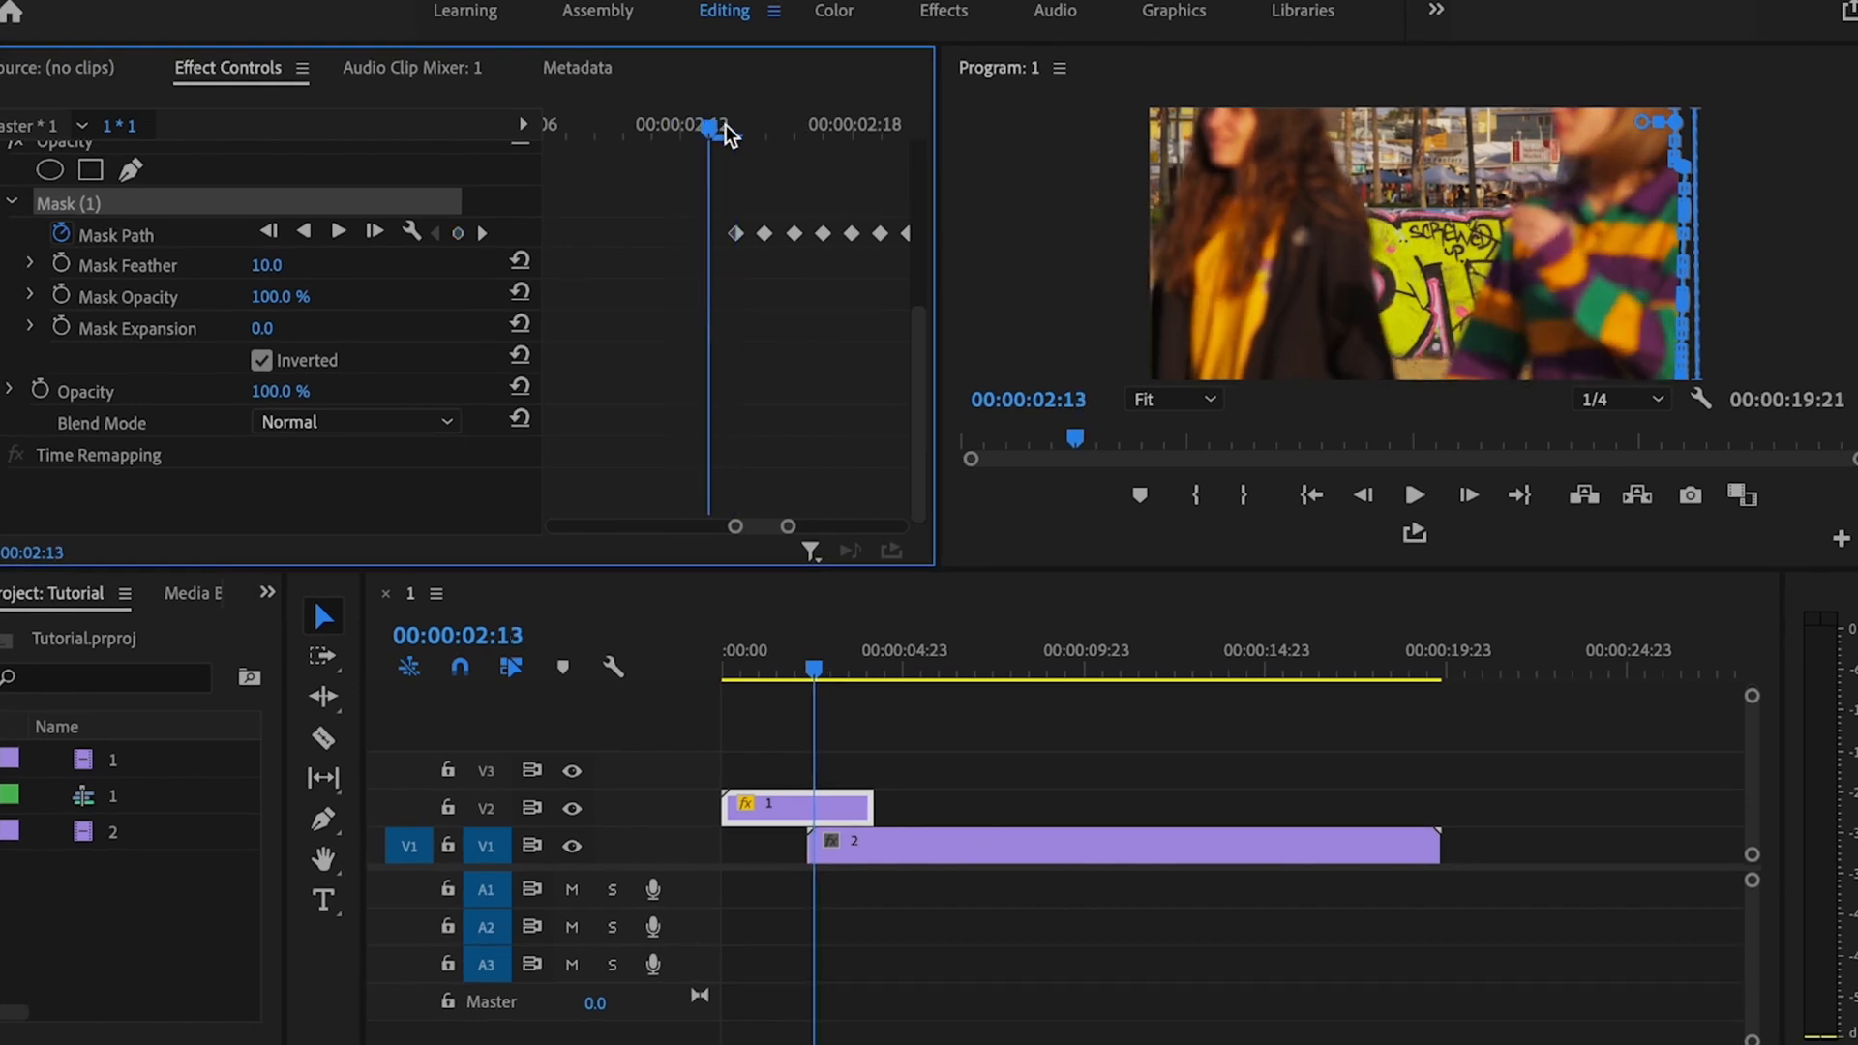
mouse_move(1688, 130)
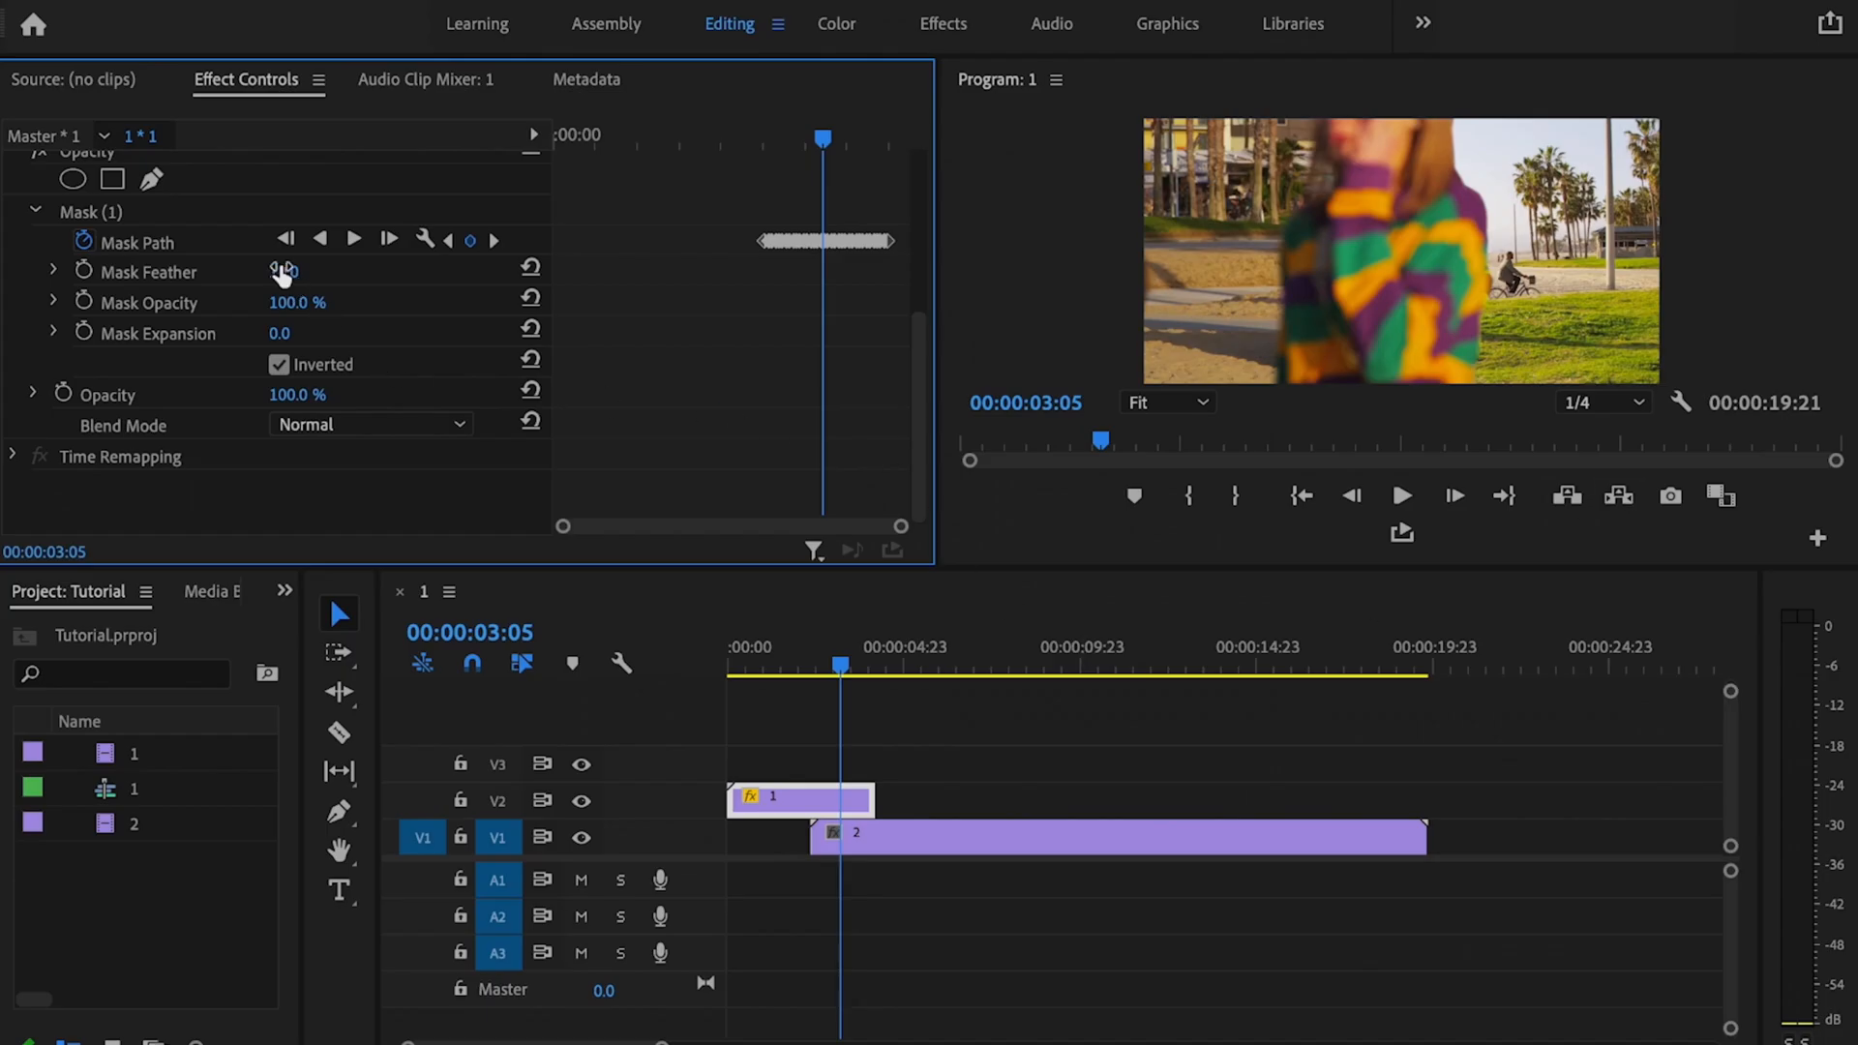
drag(284, 271, 331, 271)
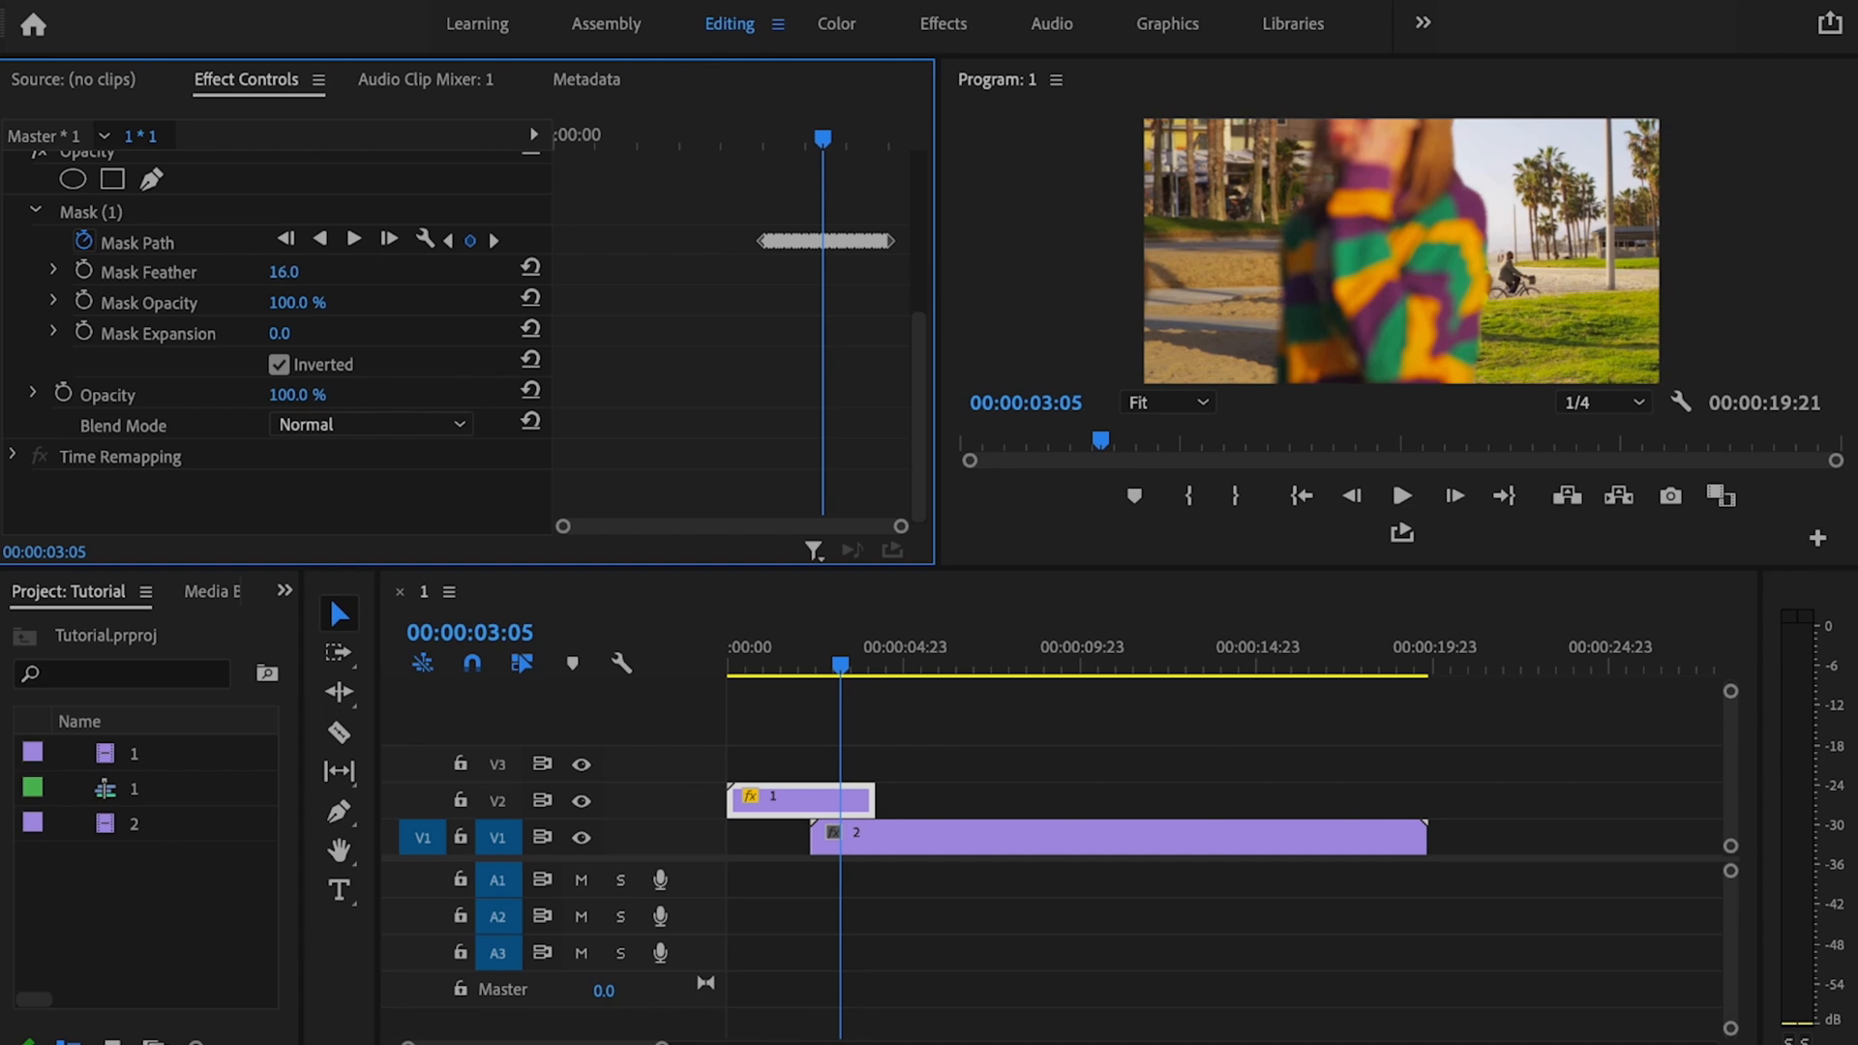
click(780, 666)
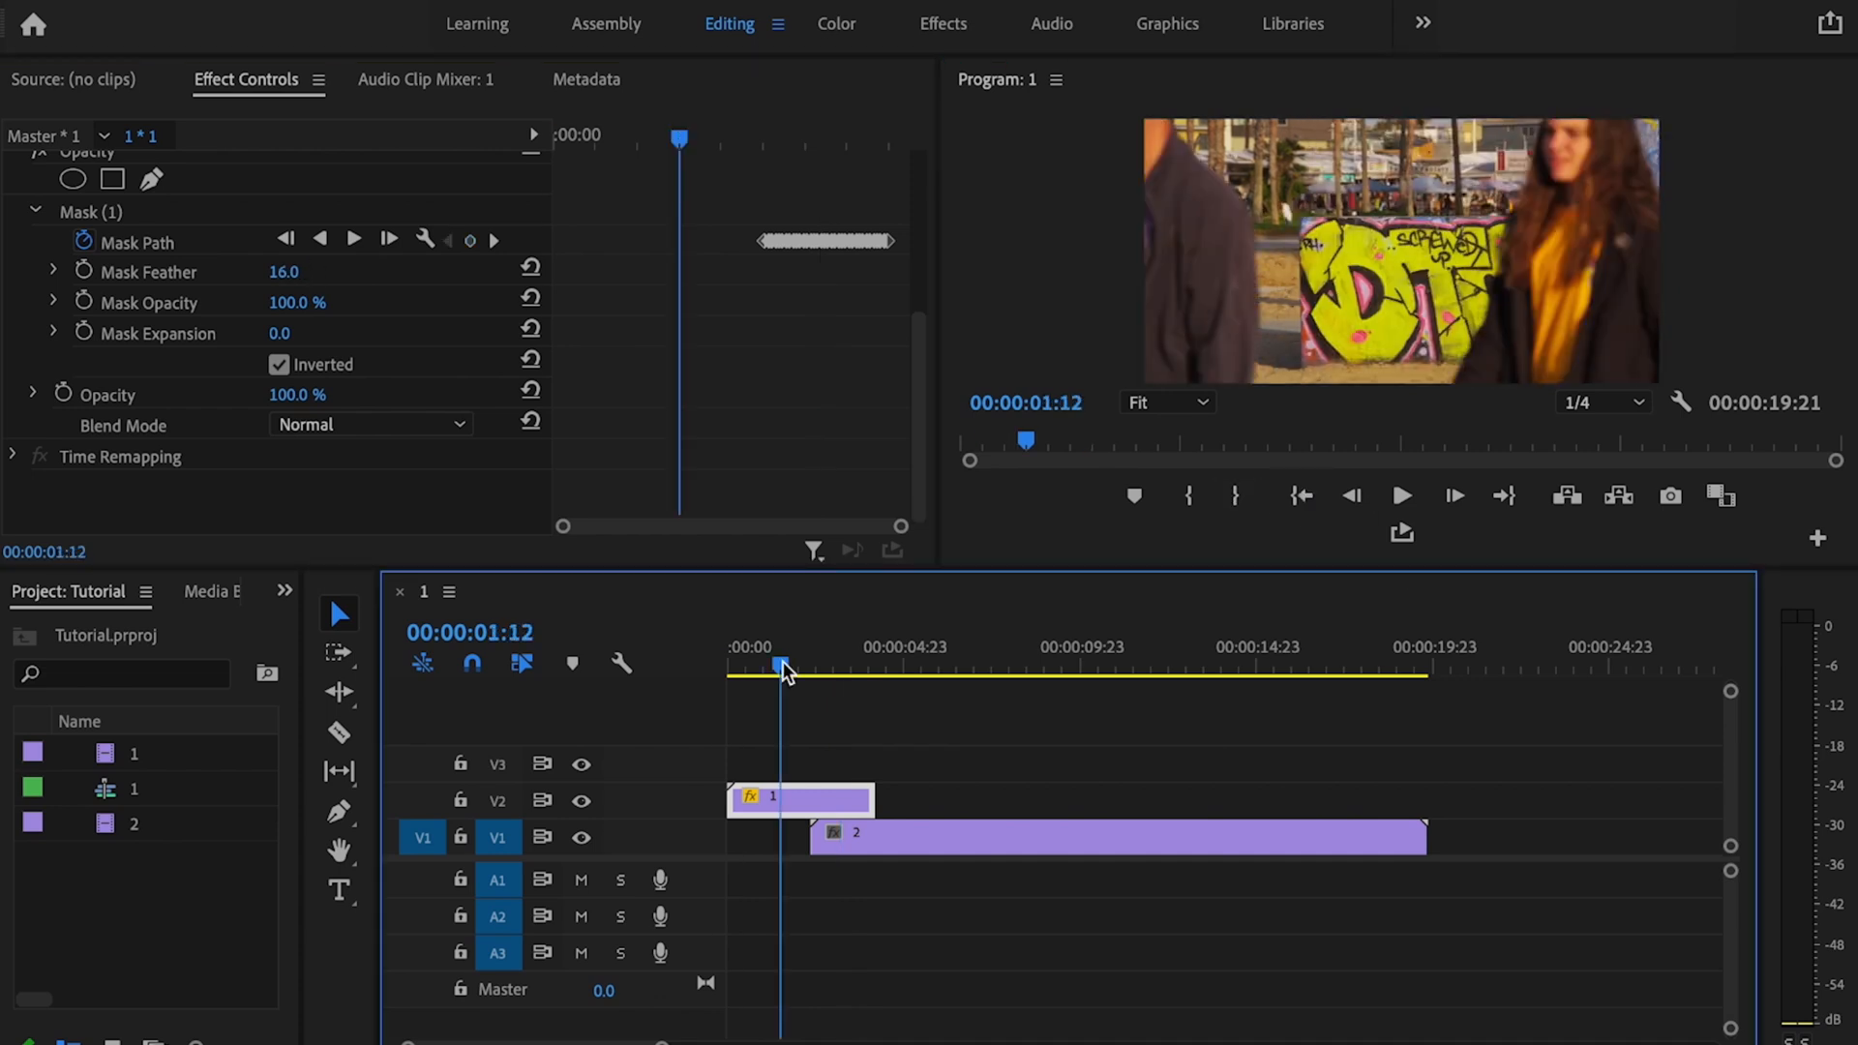